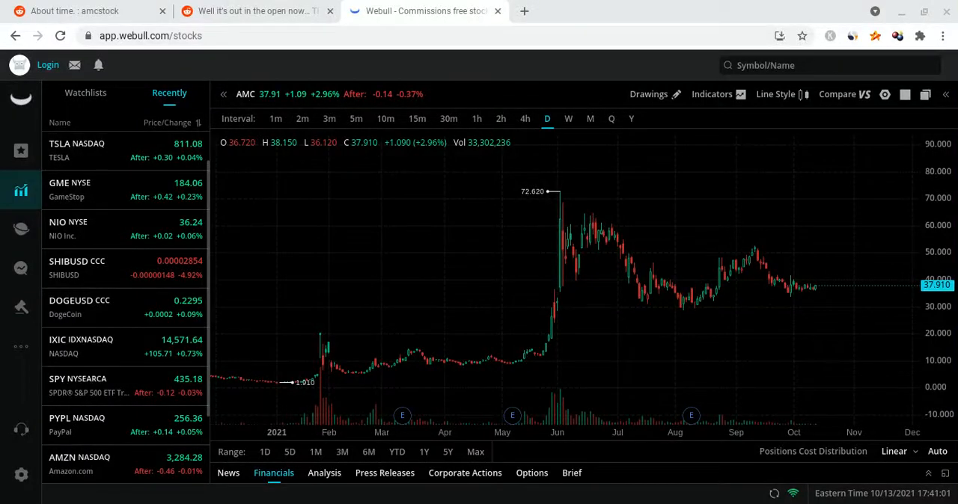
mouse_move(466, 382)
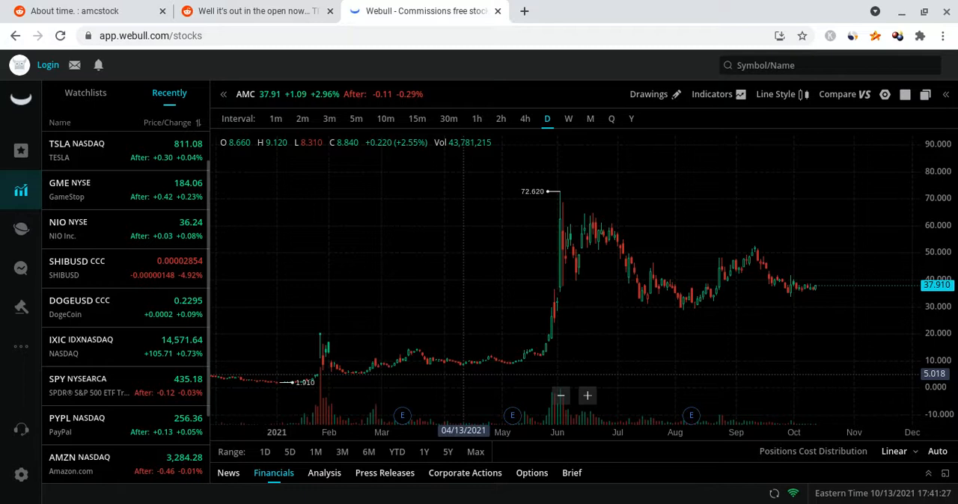
mouse_move(604, 312)
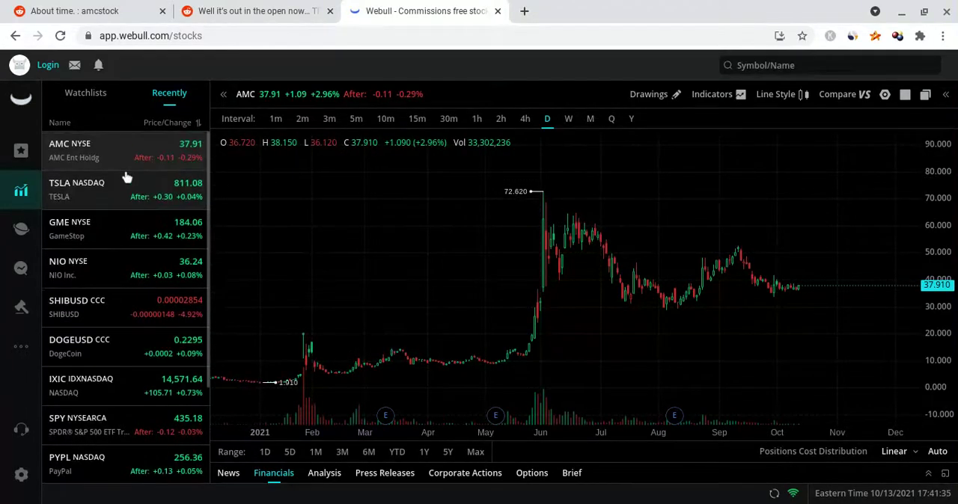
mouse_move(147, 238)
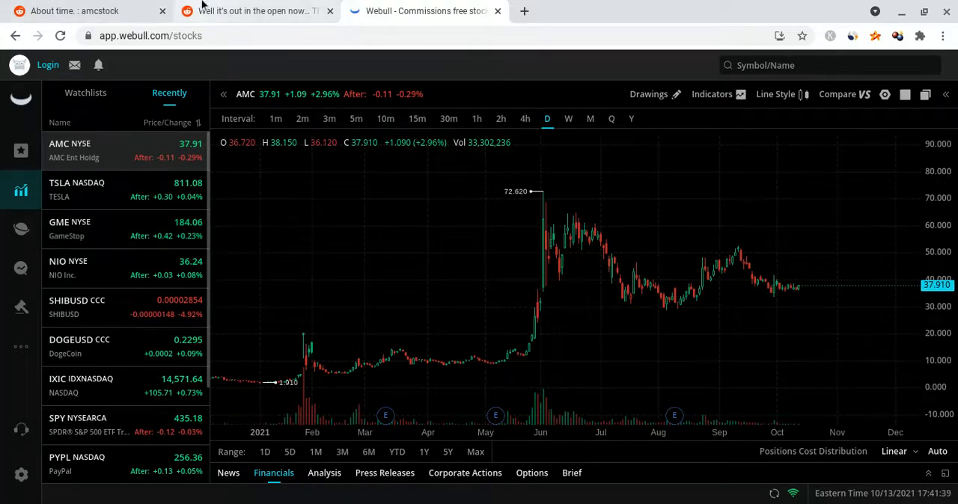
Switch to the 'Well it's out in the open now...' r/amcstock post on Citadel's SEC inquiry
click(254, 12)
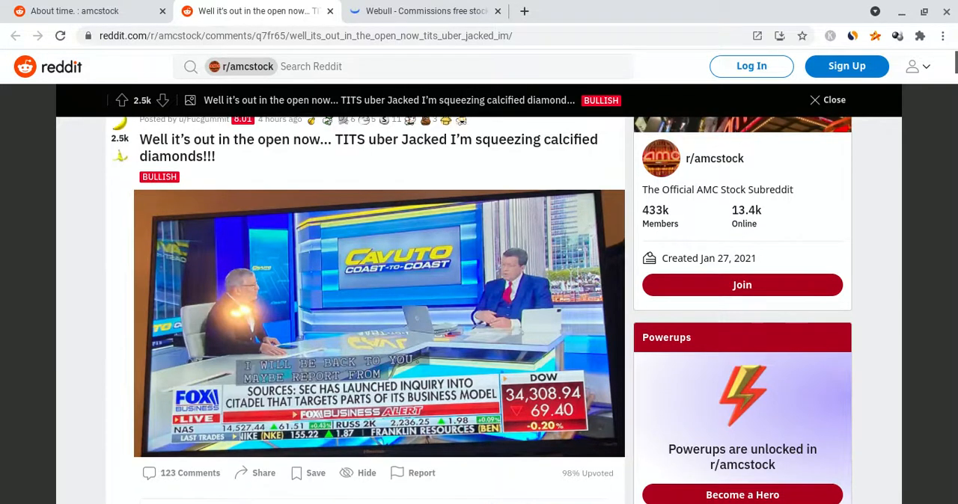
Check AMC's late-August to October daily candles, topping at 52.79, then return to the Reddit post
click(424, 11)
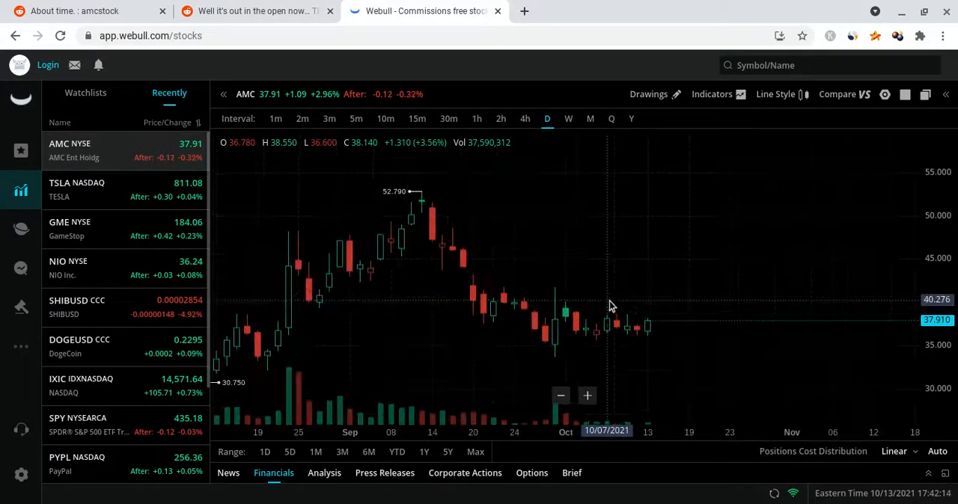
click(254, 12)
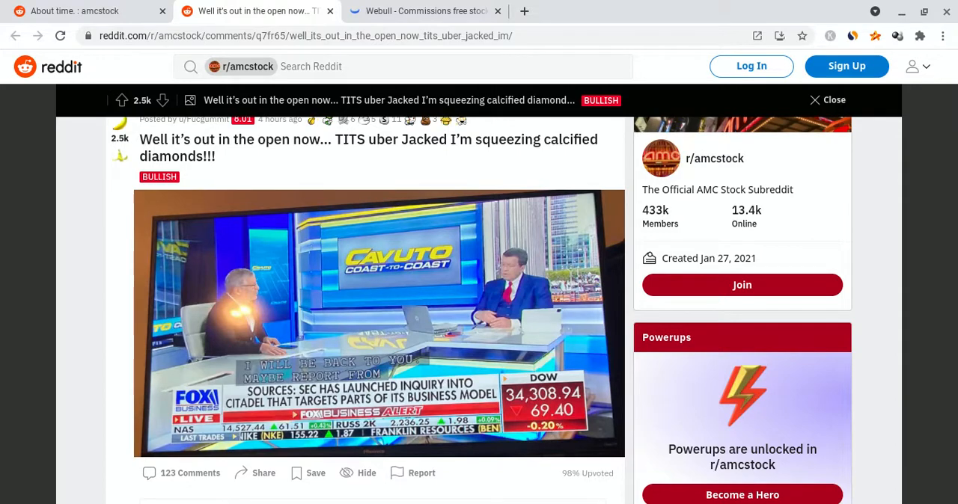
Scroll through the 'About time.' post's Fox Business breaking-news graphic on the Citadel inquiry
scroll(down, 3)
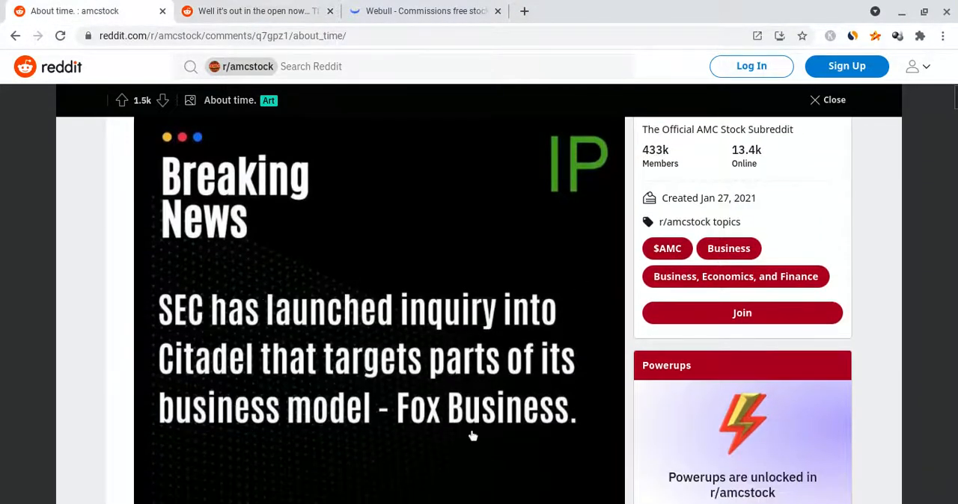
scroll(down, 3)
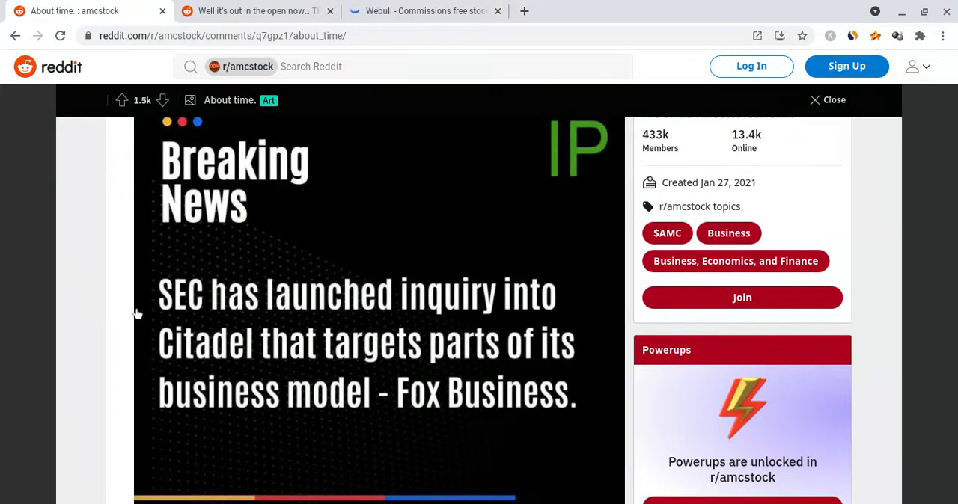
mouse_move(193, 340)
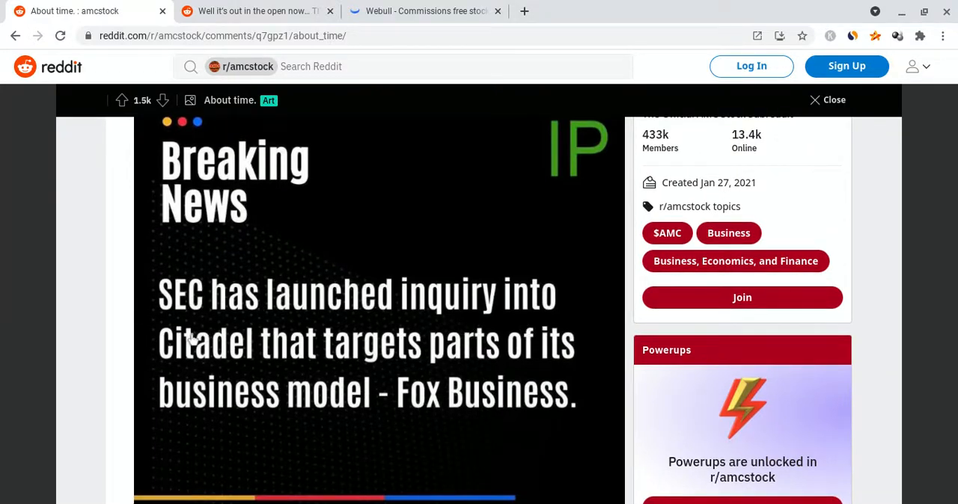
scroll(down, 3)
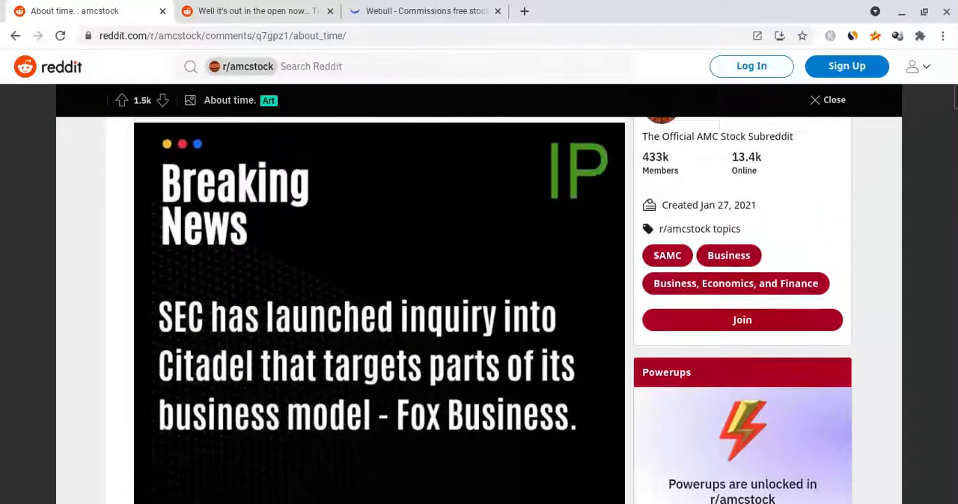
scroll(down, 3)
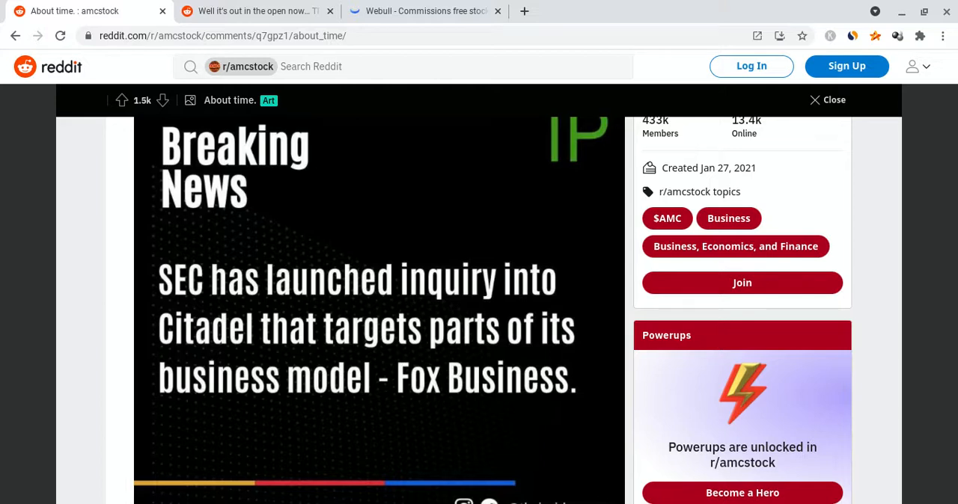
Open GameStop's Webull chart at the 5D range in 5-minute candles, peaking at 188.49
click(423, 11)
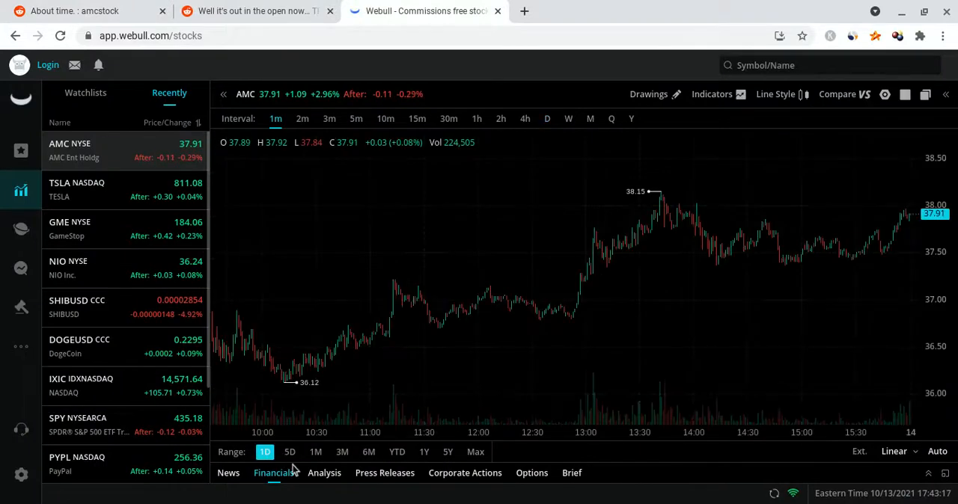
mouse_move(132, 245)
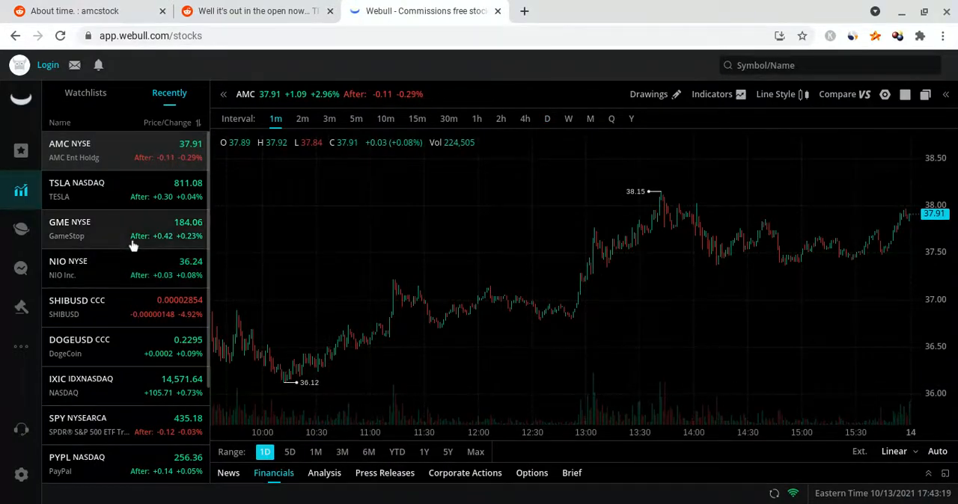
click(67, 228)
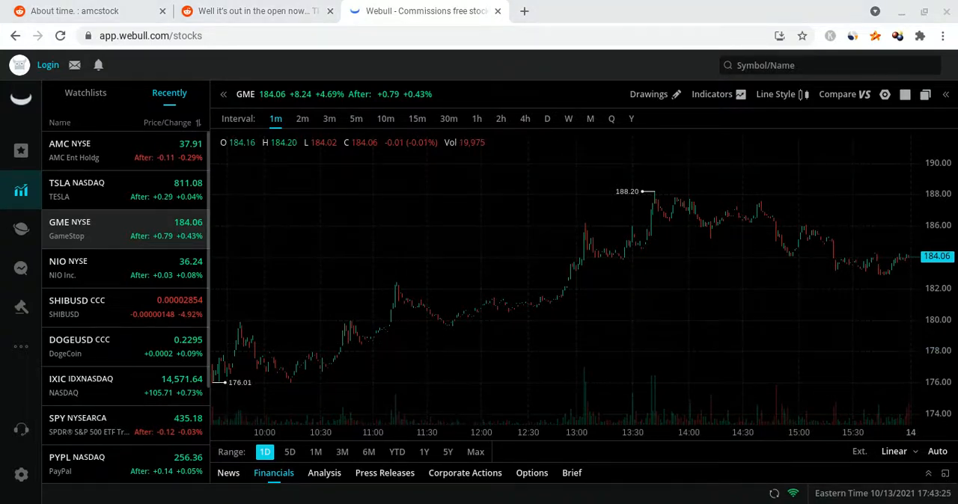
mouse_move(401, 380)
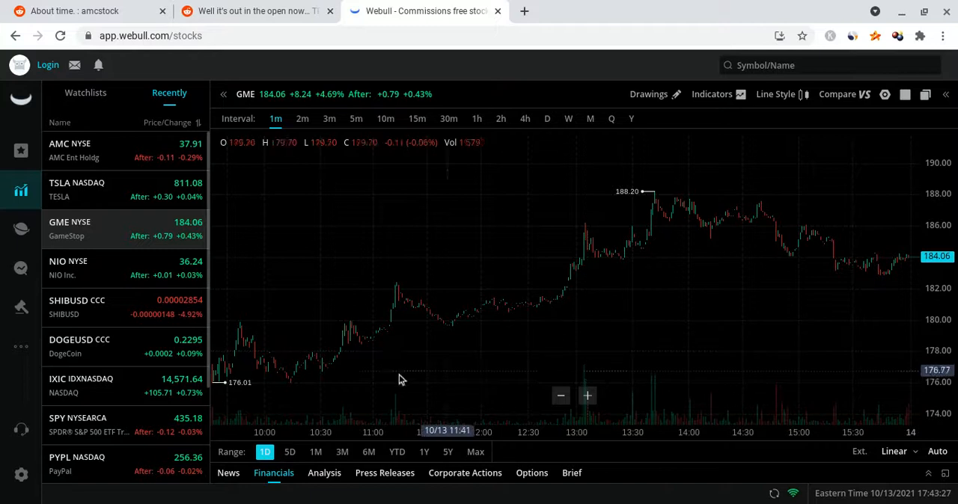
mouse_move(386, 385)
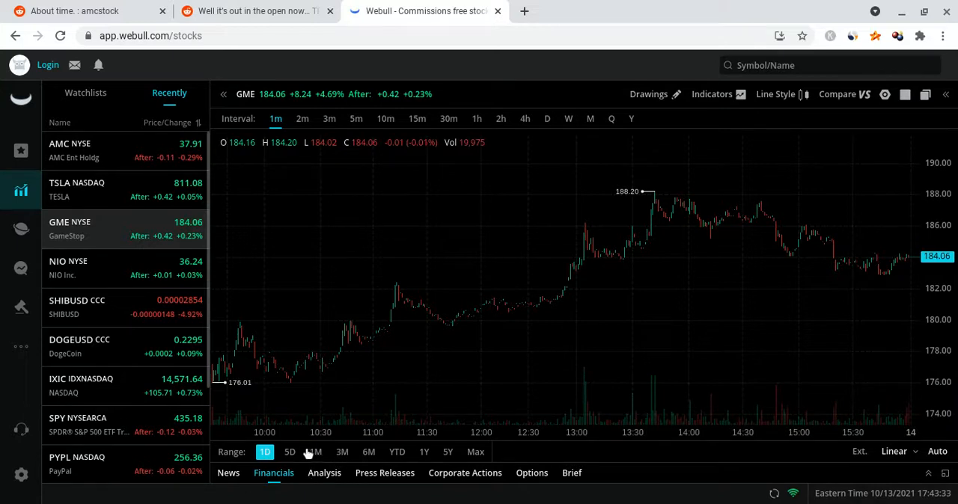
click(291, 452)
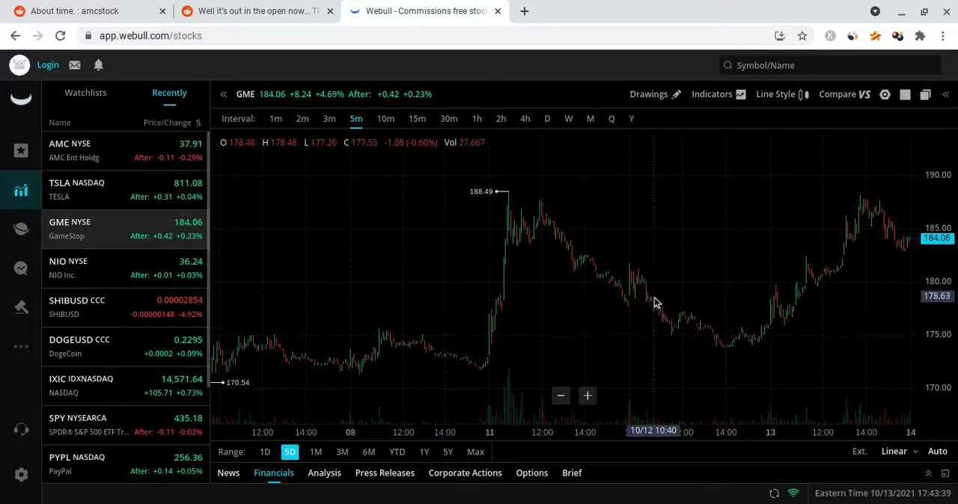
mouse_move(267, 368)
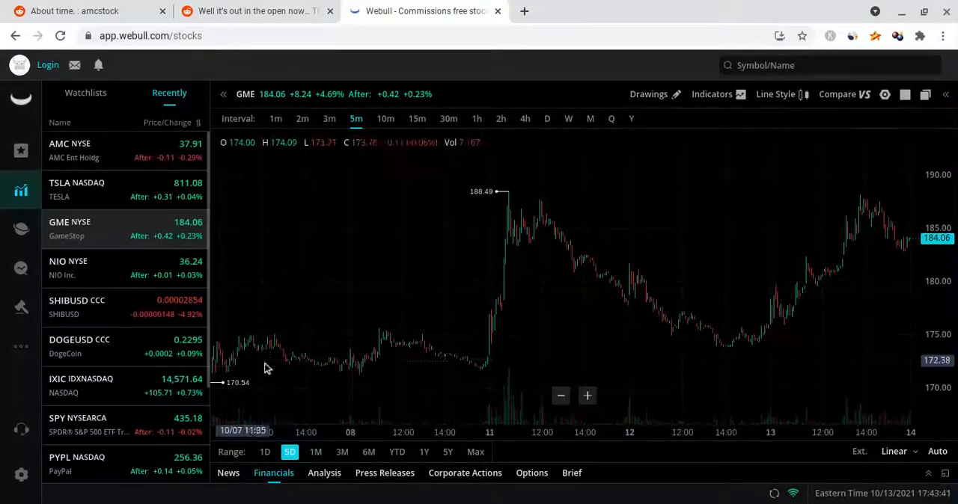
mouse_move(868, 202)
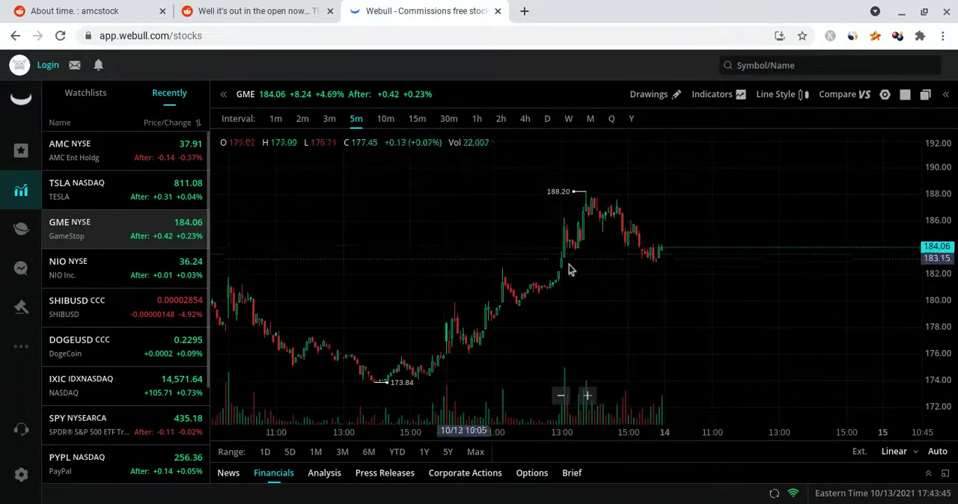
mouse_move(673, 363)
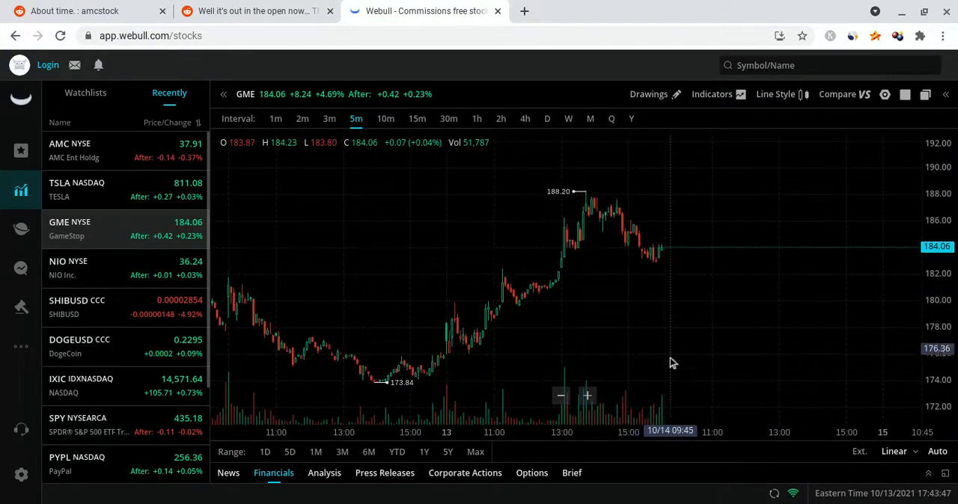
mouse_move(670, 389)
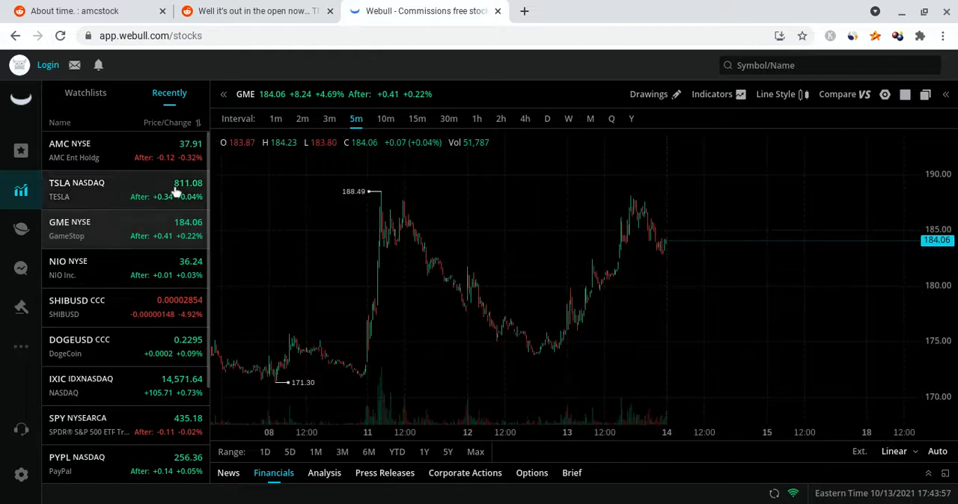
Glance at AMC's five-day chart (36.12 to 38.78), then switch back to GameStop
click(70, 150)
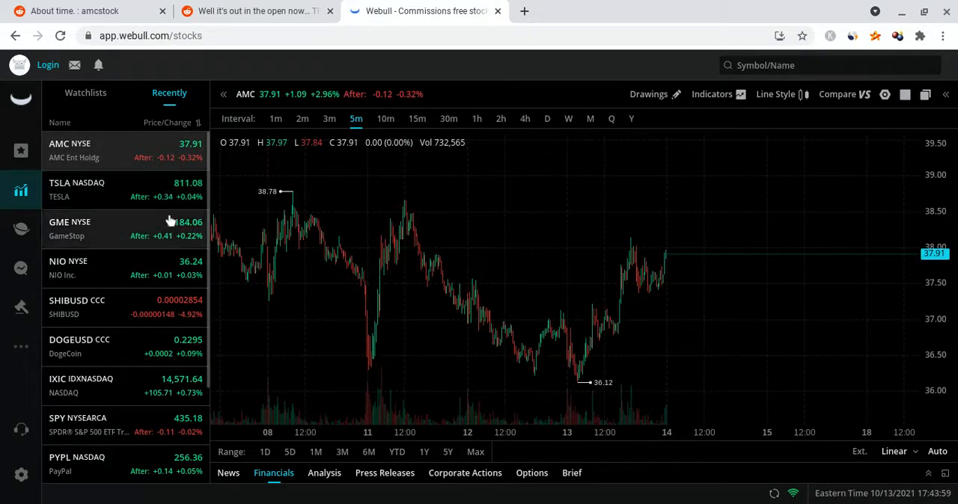
click(71, 230)
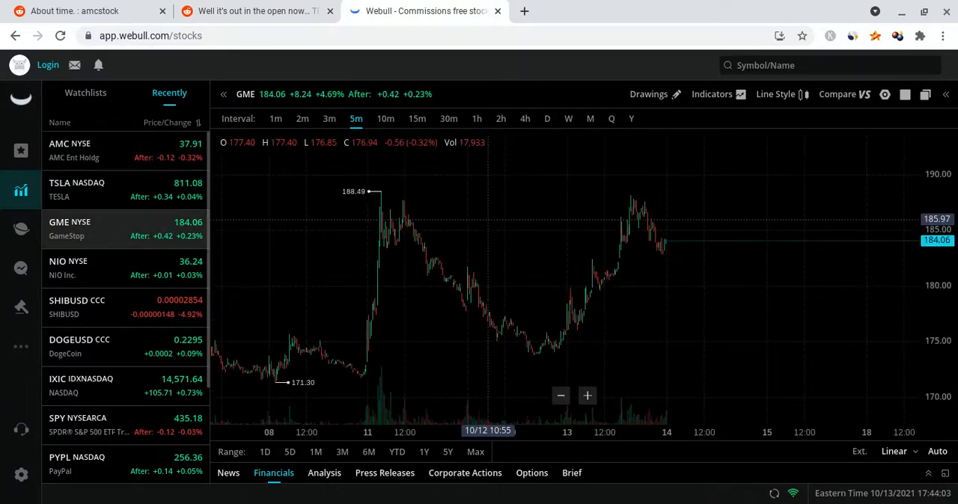
mouse_move(334, 344)
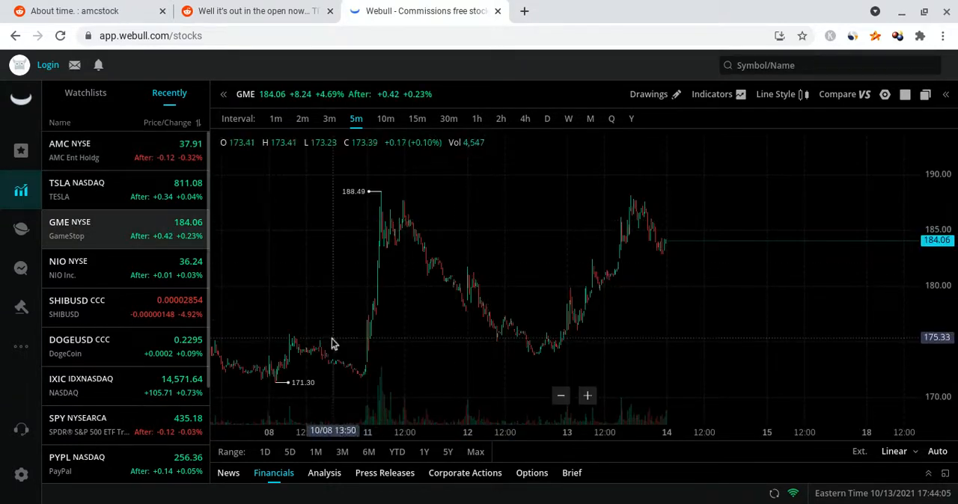
mouse_move(661, 198)
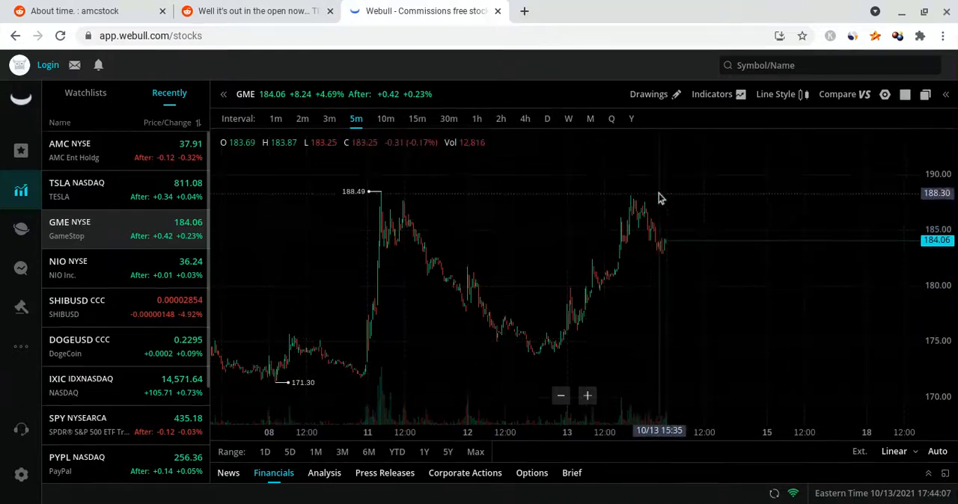
mouse_move(438, 280)
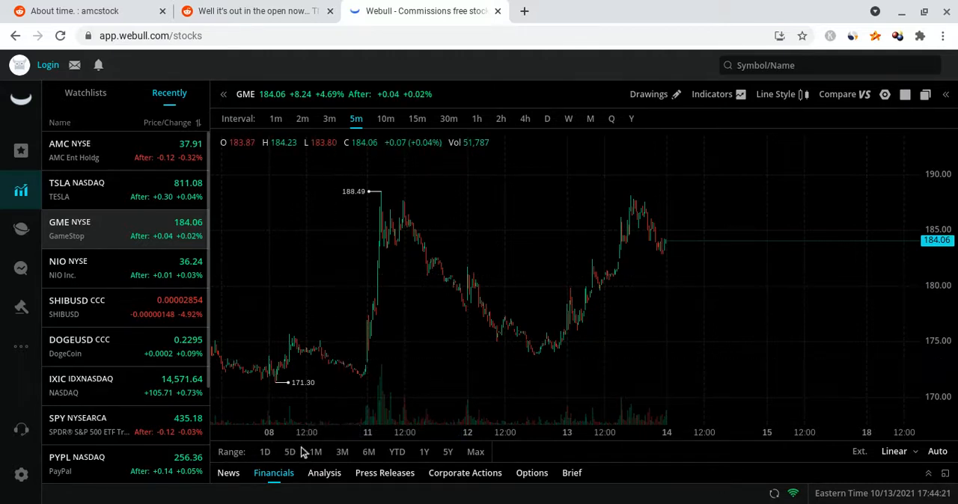
Set the 1M range, alternate between AMC and GME hourly charts, then reopen the Citadel Reddit post
click(290, 452)
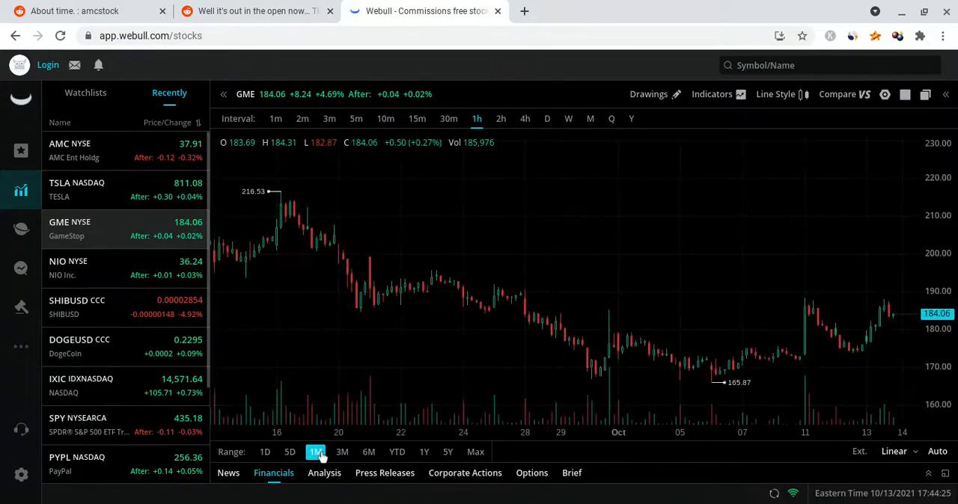
mouse_move(707, 338)
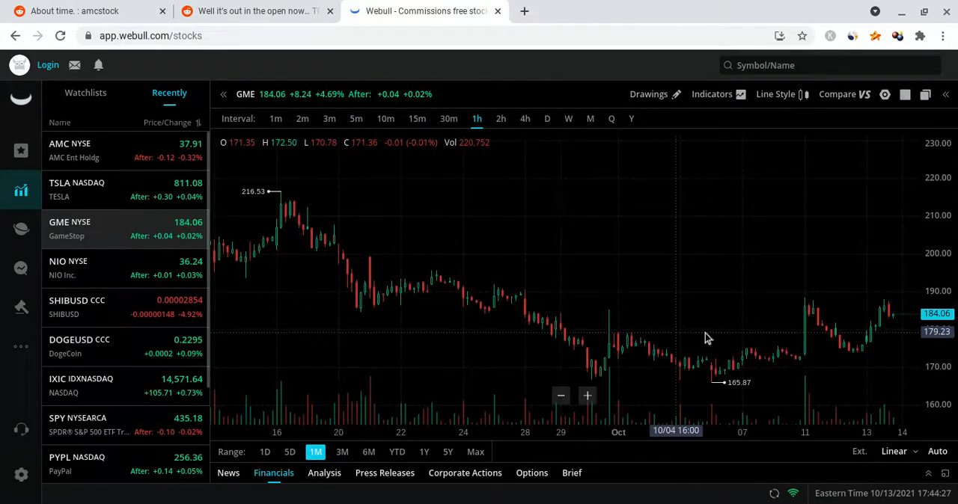
mouse_move(857, 253)
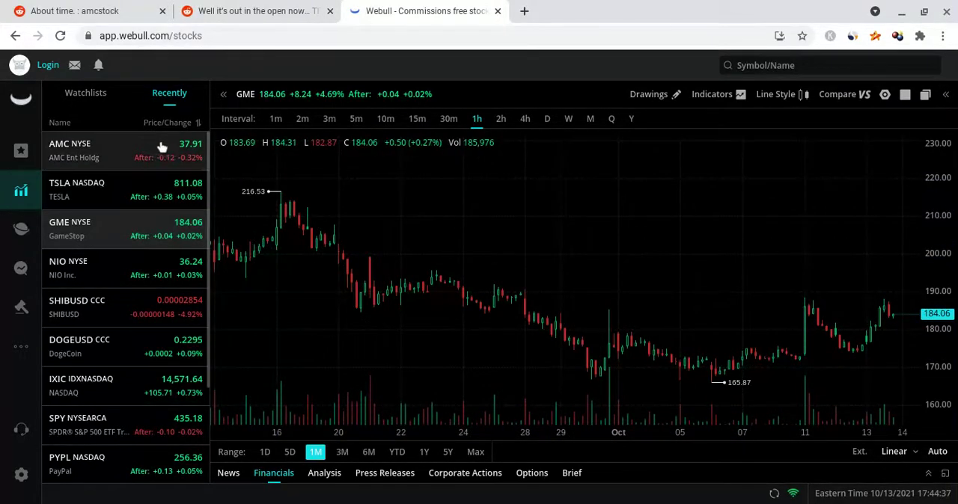
click(74, 144)
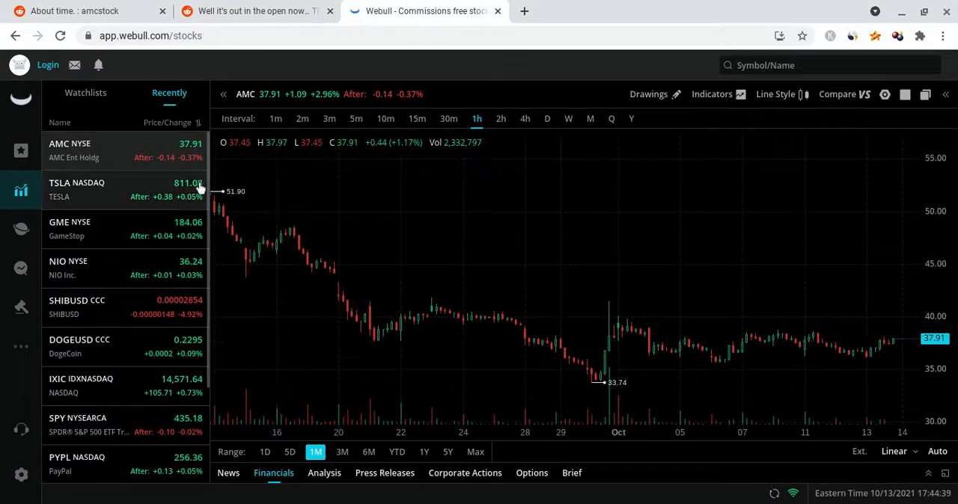
mouse_move(575, 355)
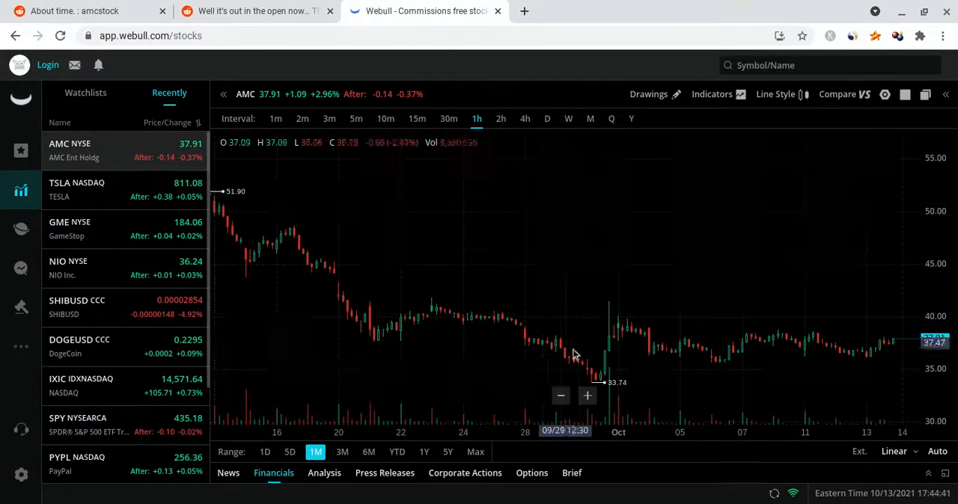
mouse_move(465, 378)
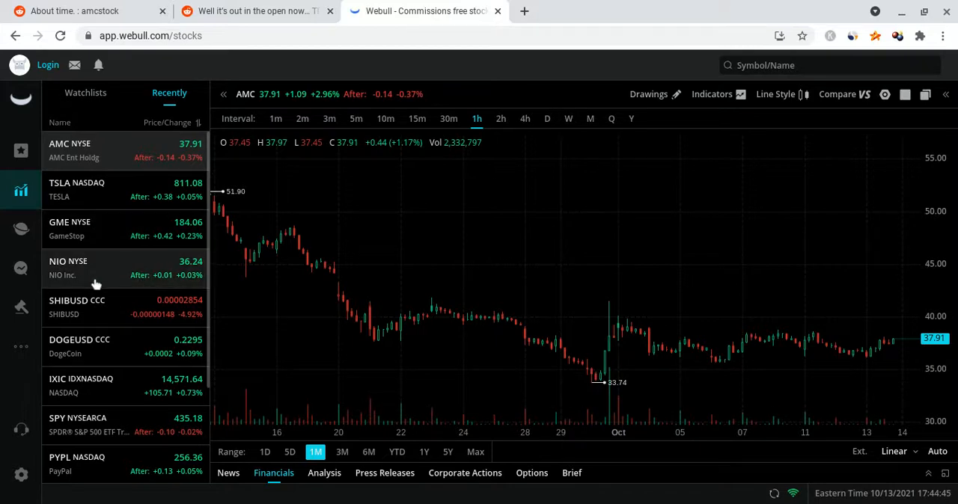
click(69, 228)
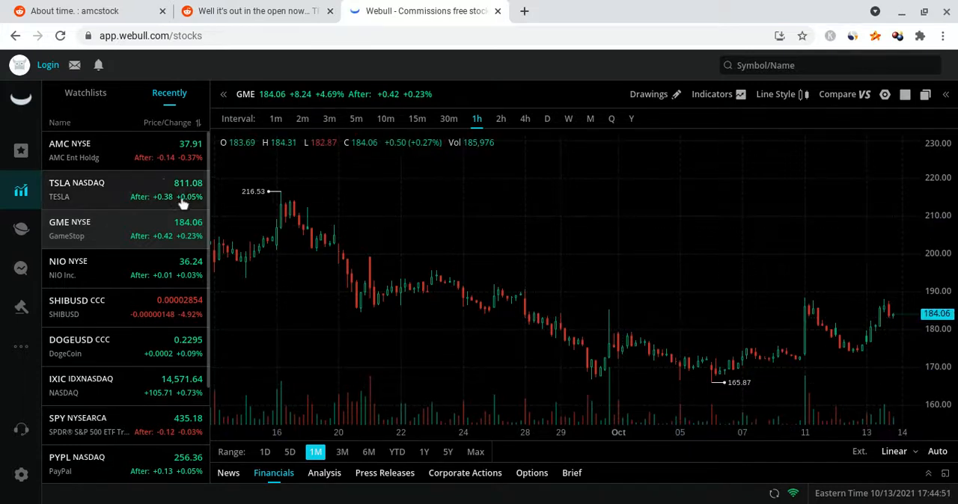
click(74, 149)
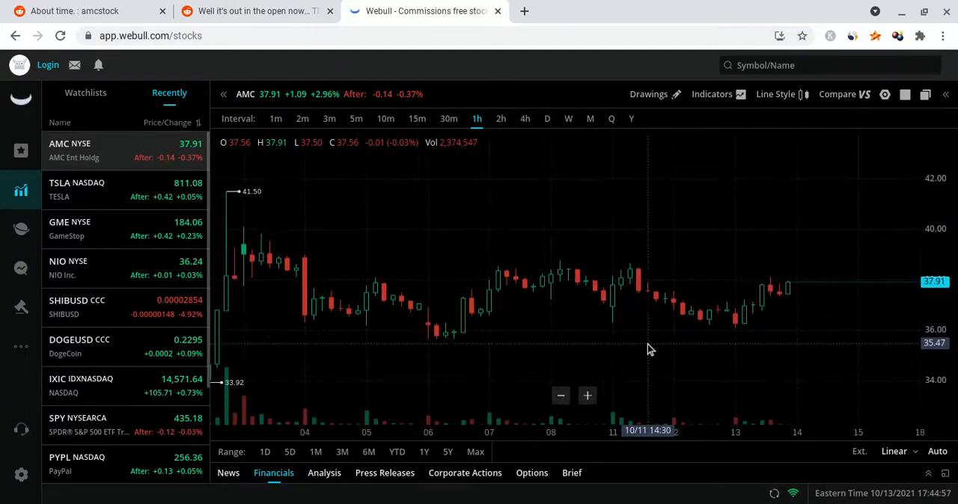
mouse_move(863, 265)
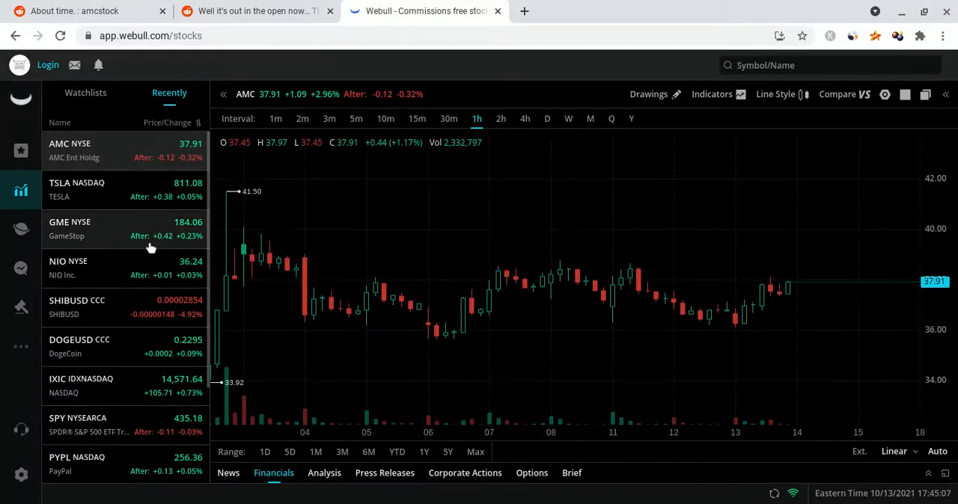
click(69, 228)
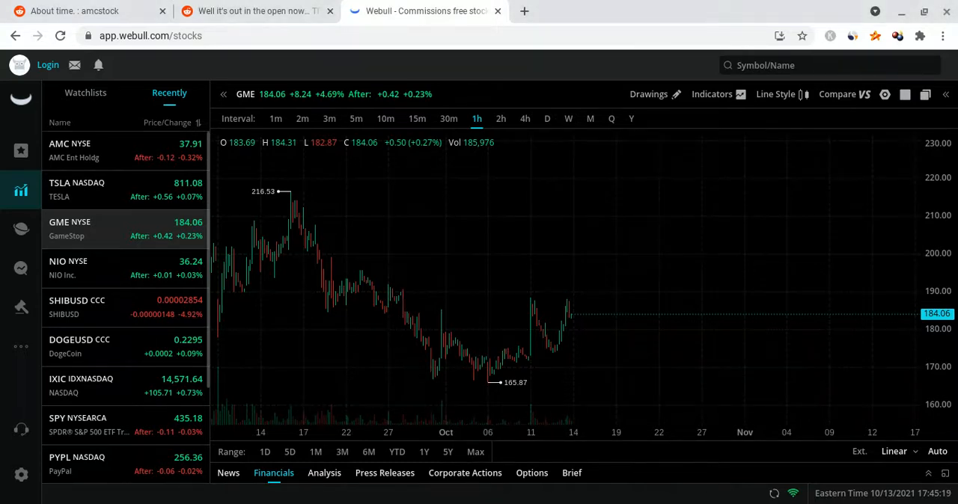
click(262, 14)
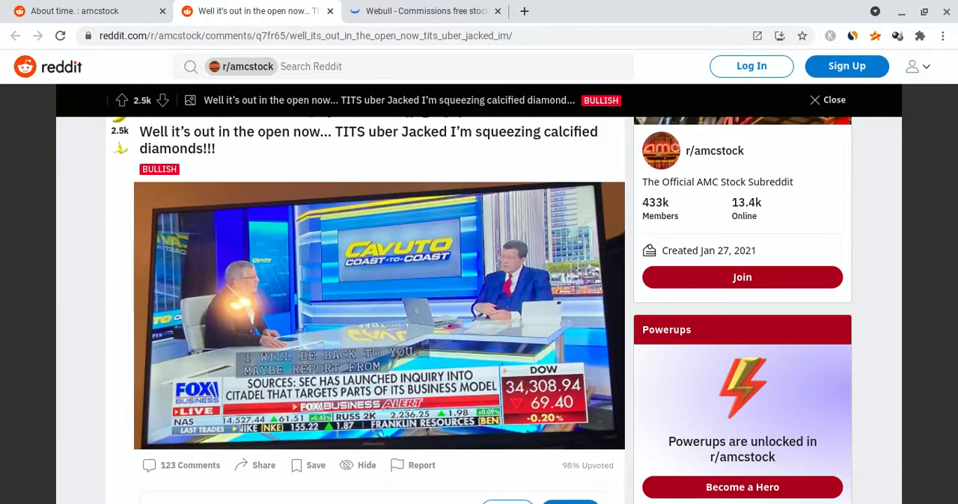
scroll(down, 3)
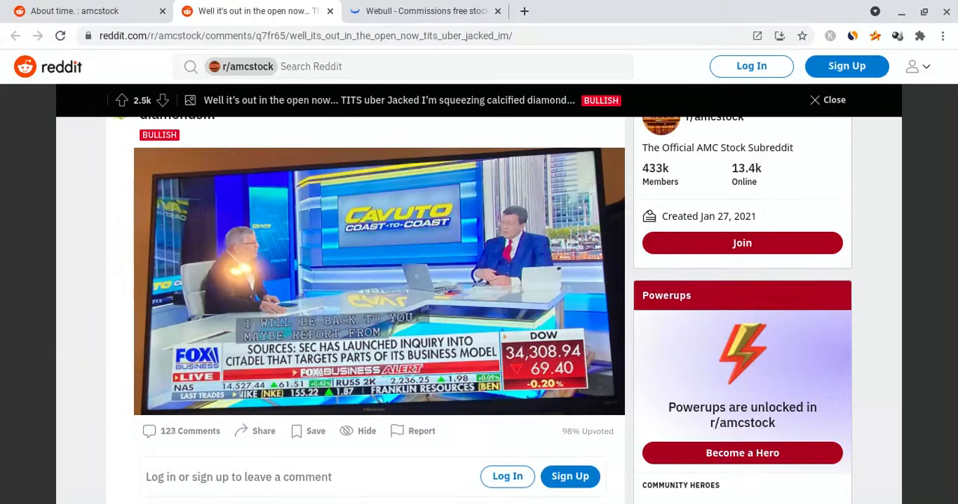
Show AMC's five-day 5-minute chart (36.12 to 38.78), with a brief detour to the Reddit post
click(425, 11)
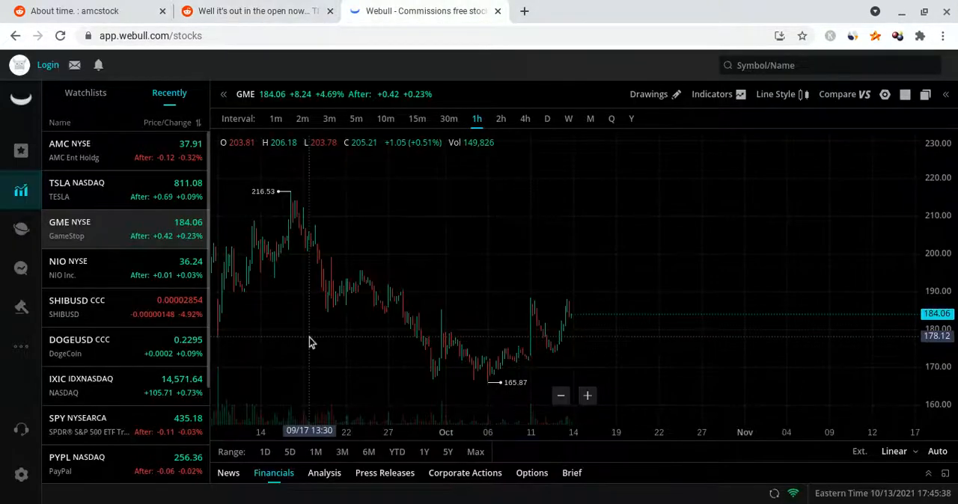
click(97, 150)
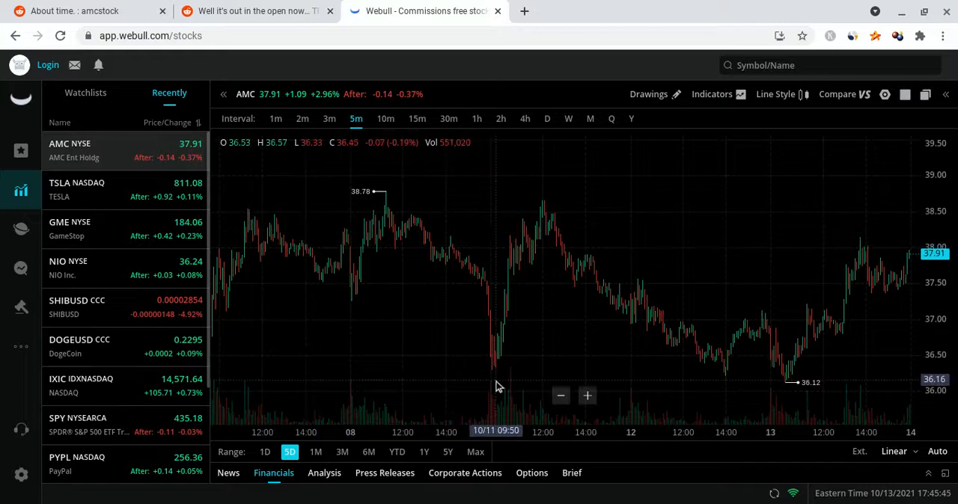
mouse_move(855, 282)
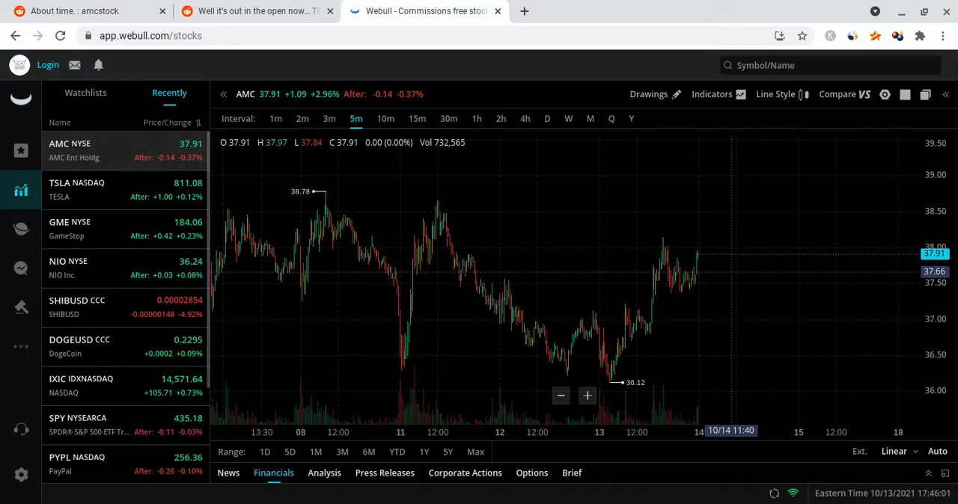
click(247, 12)
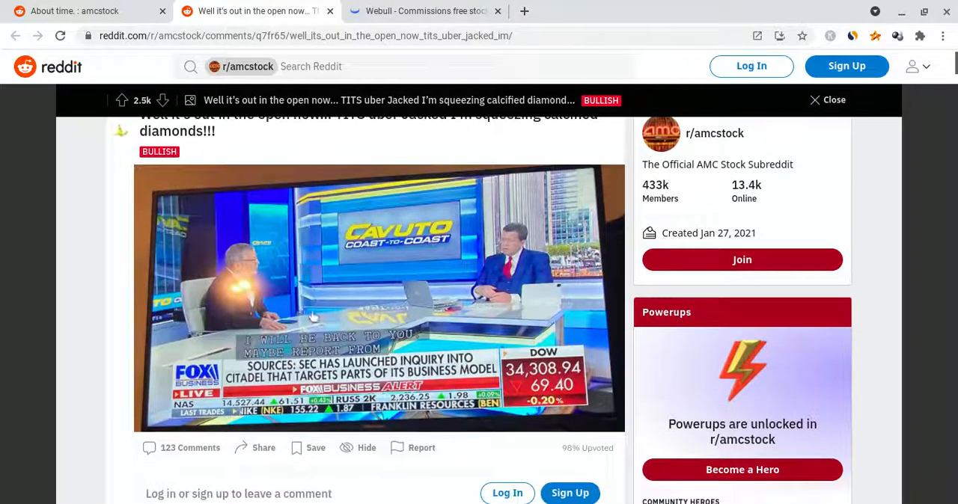
click(426, 10)
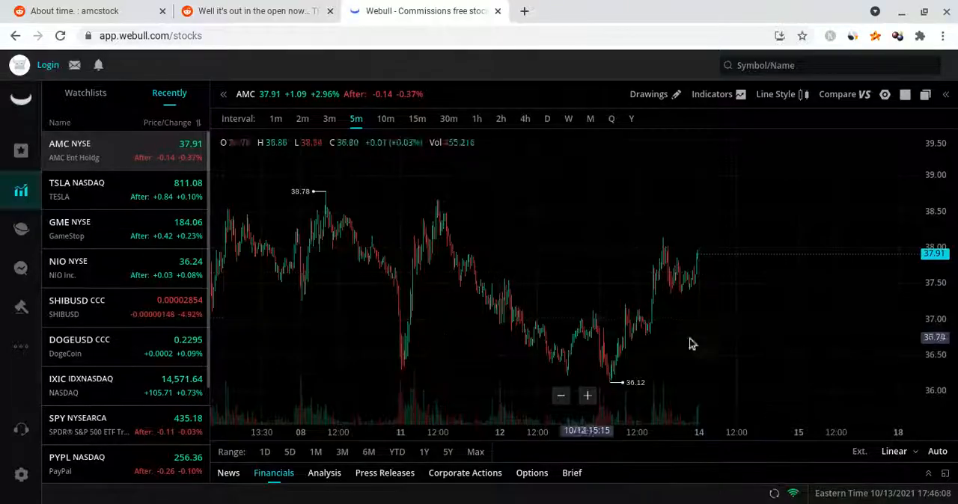
mouse_move(712, 280)
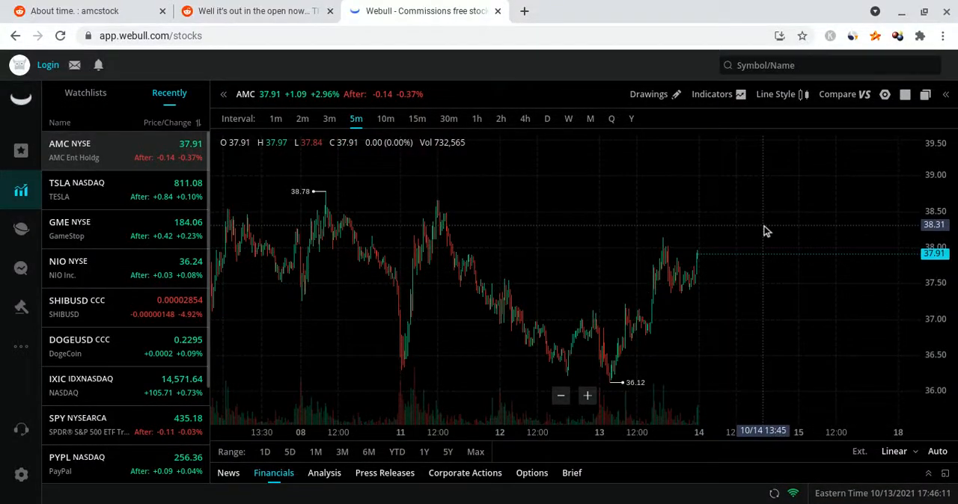
mouse_move(765, 234)
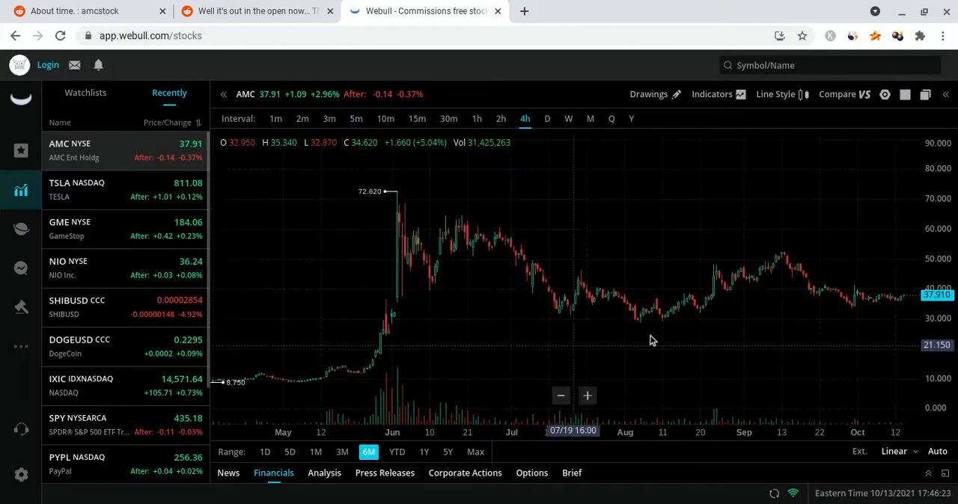
mouse_move(572, 303)
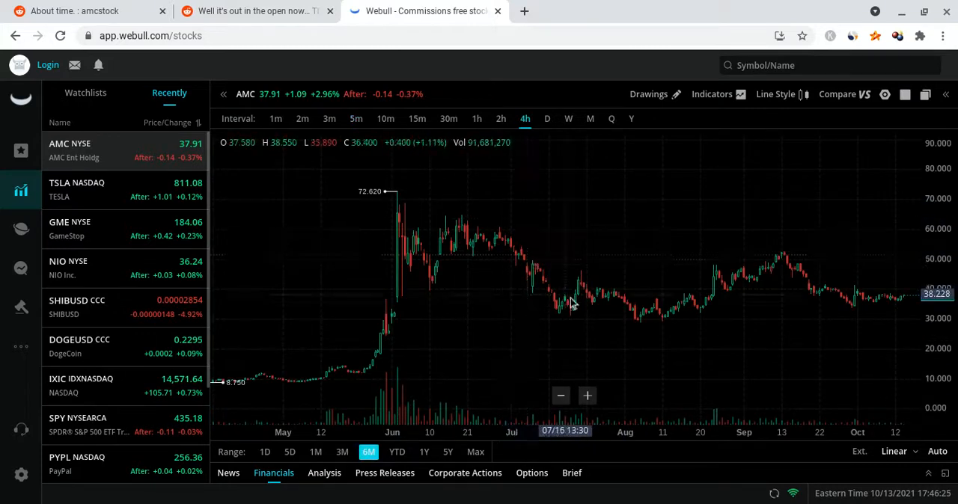
mouse_move(656, 329)
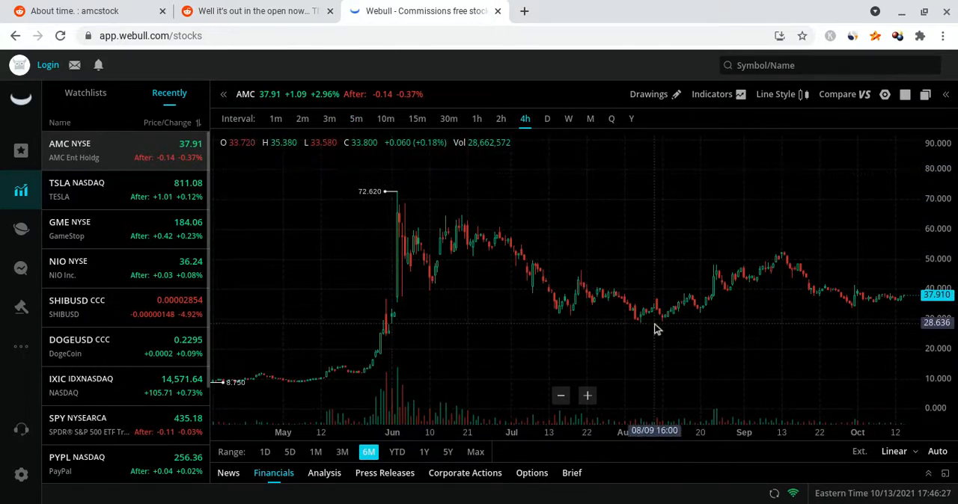
mouse_move(830, 262)
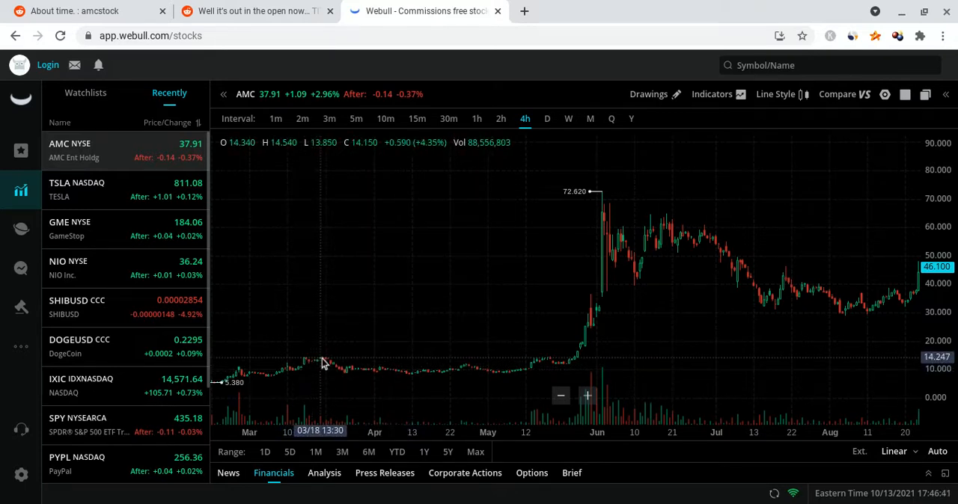
mouse_move(349, 379)
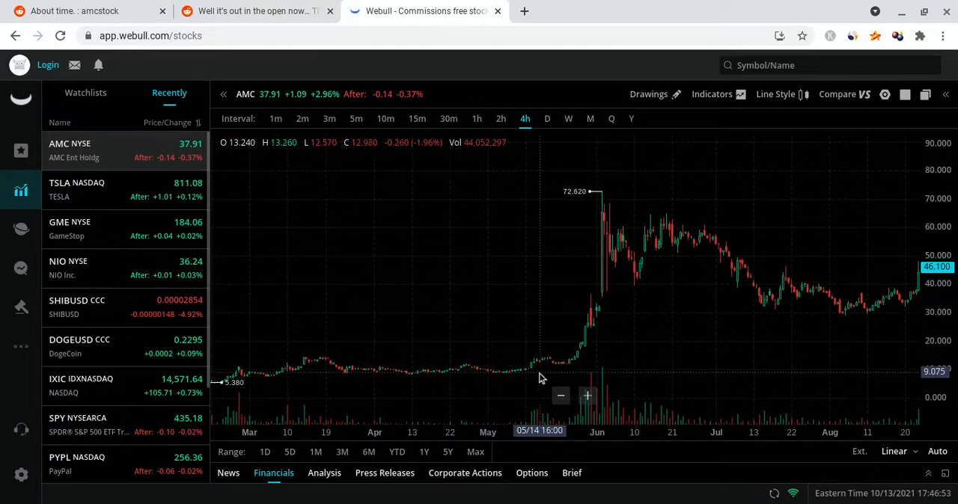
mouse_move(553, 377)
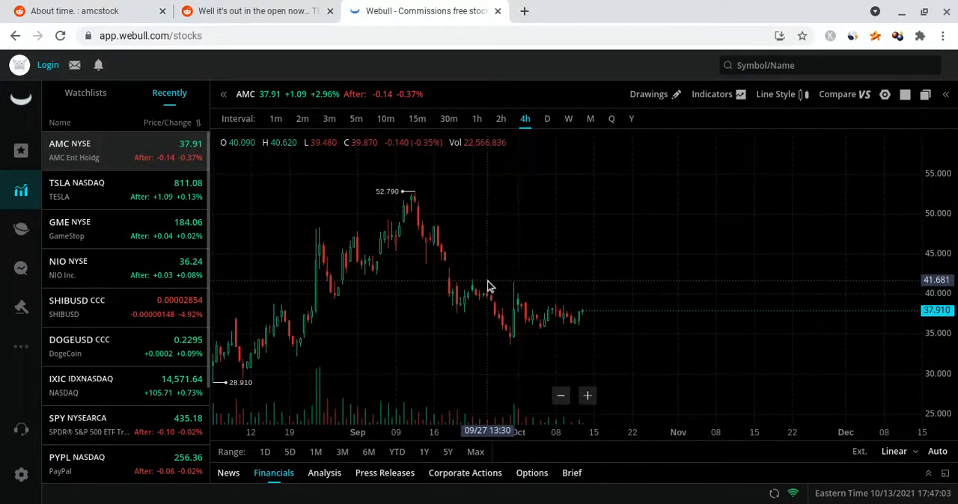
mouse_move(515, 352)
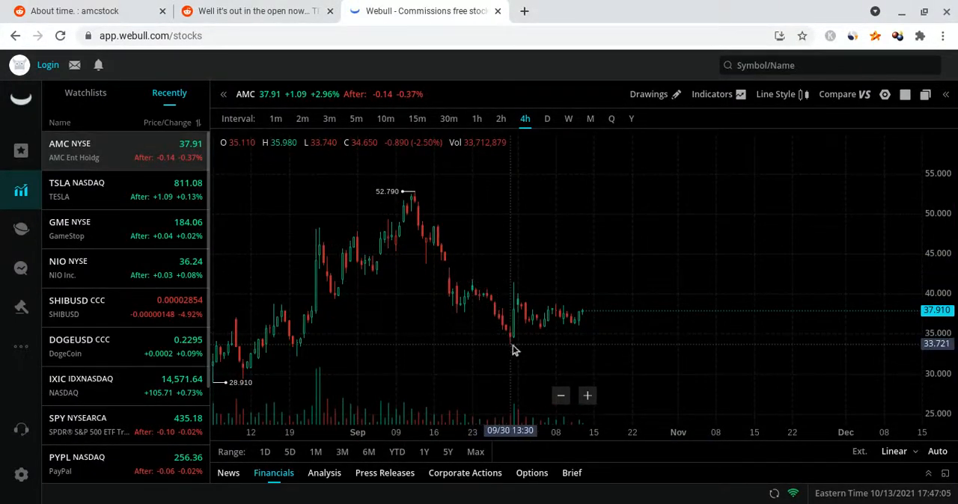
mouse_move(558, 337)
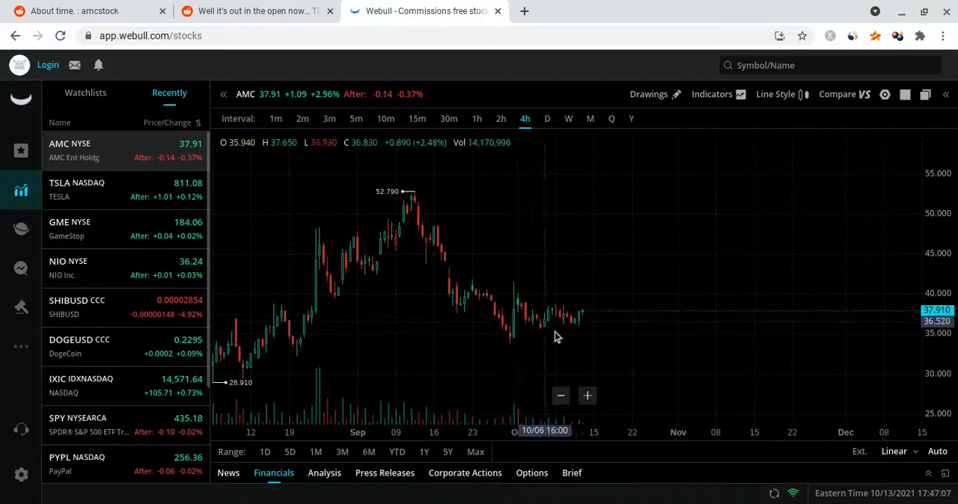
mouse_move(476, 313)
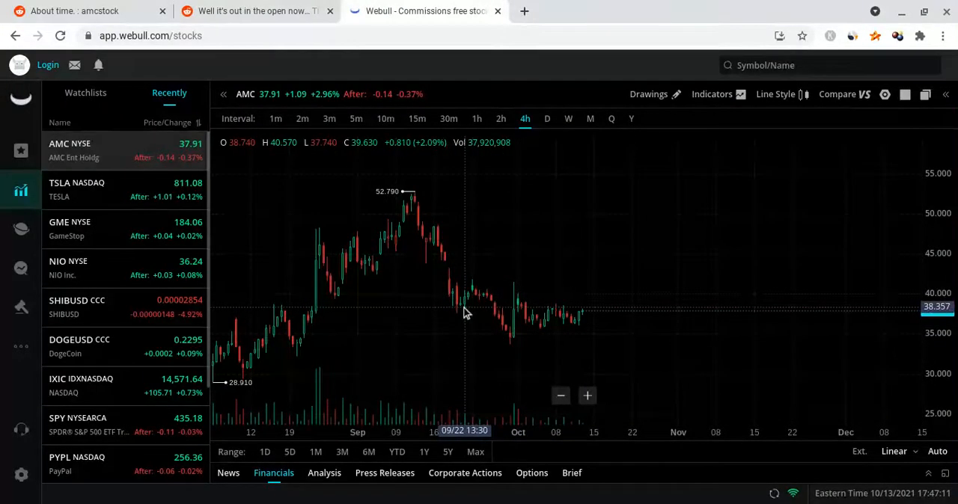
mouse_move(475, 300)
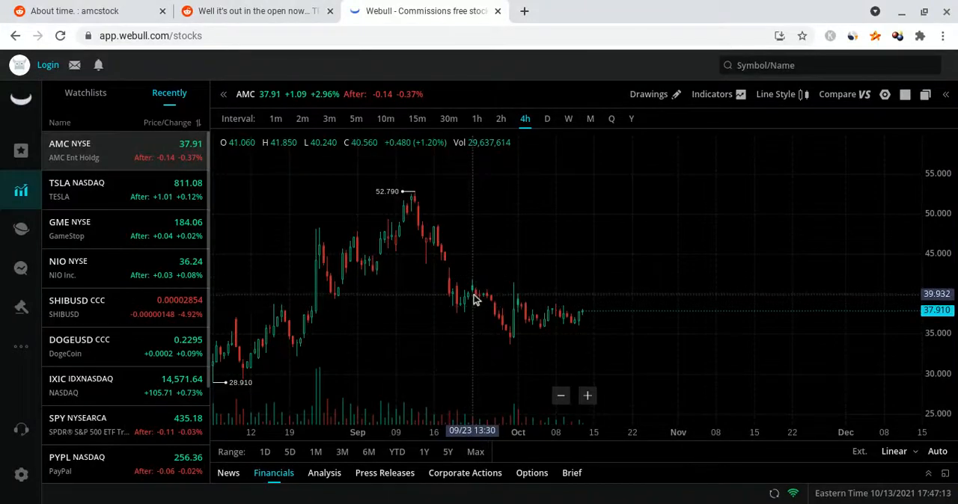
mouse_move(625, 319)
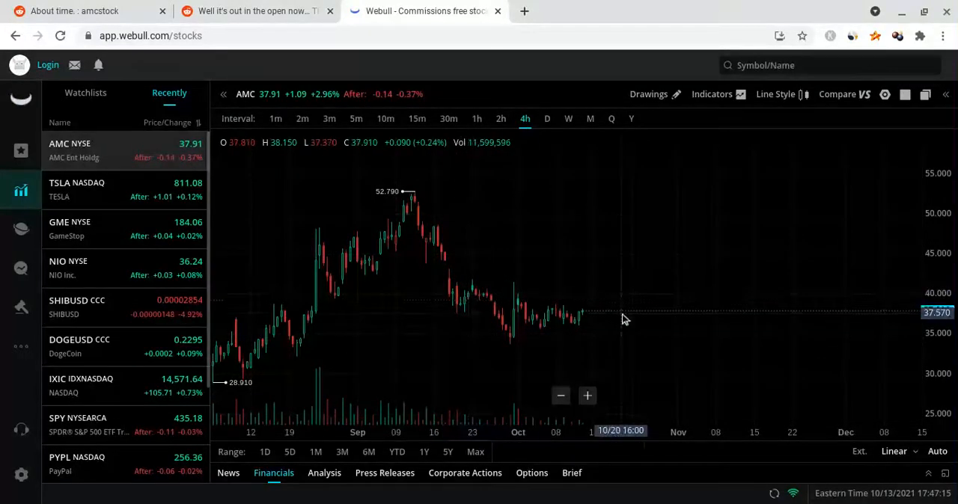
mouse_move(602, 322)
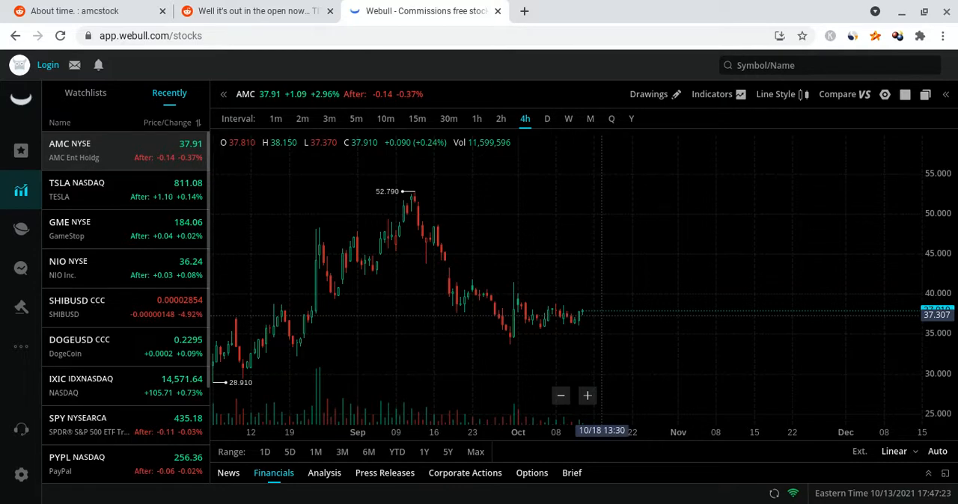
click(255, 12)
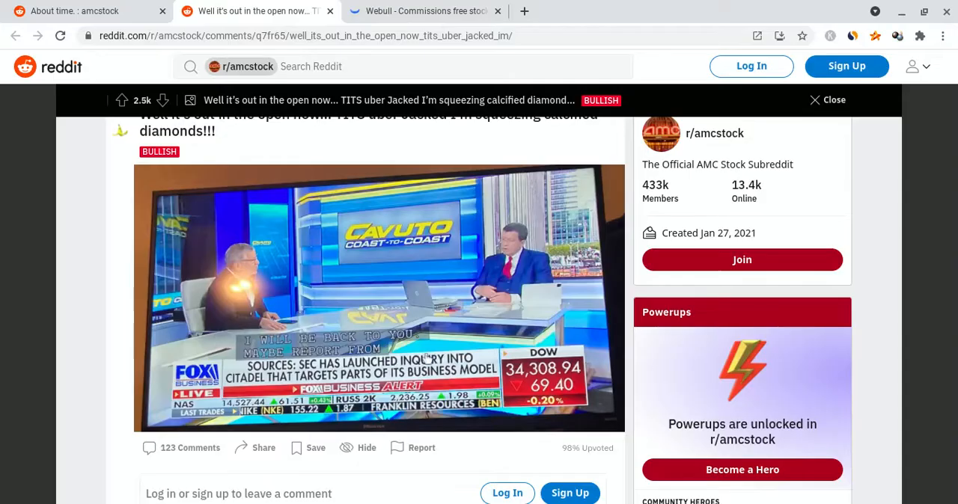
mouse_move(342, 268)
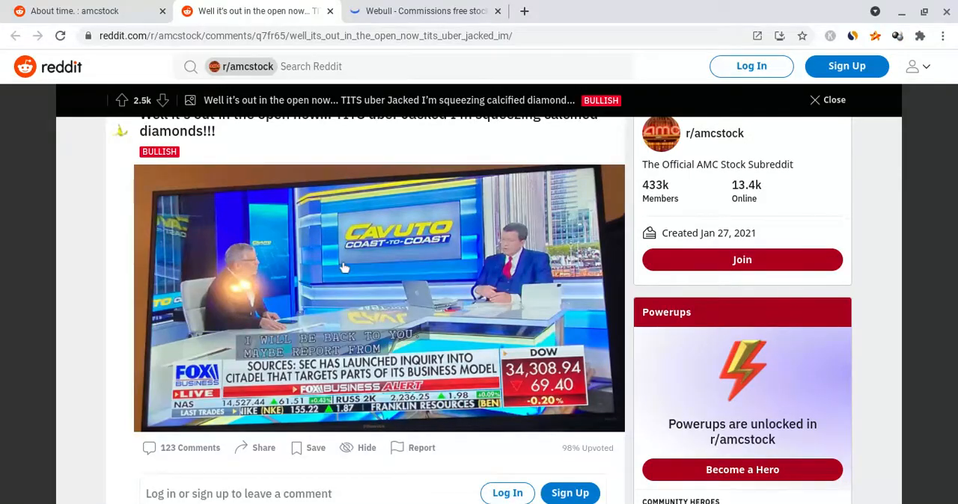
click(423, 12)
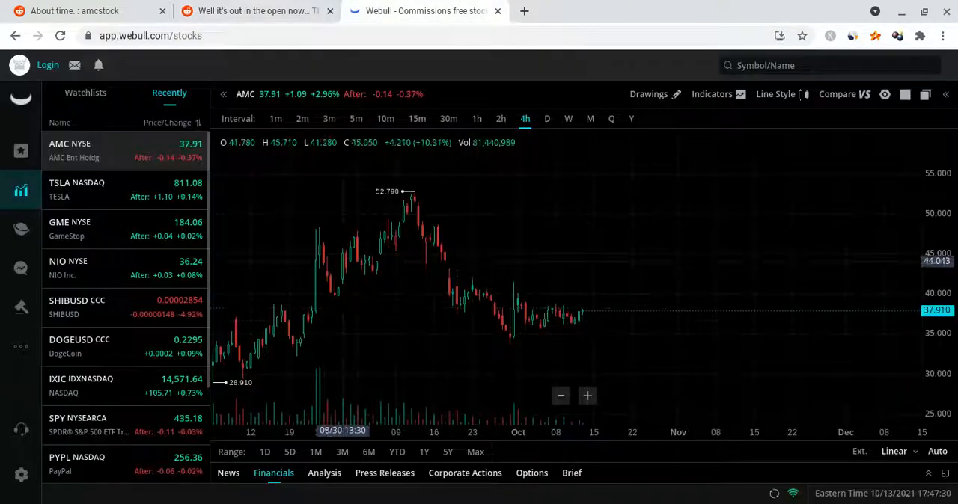
Open GME over one day, then widen it to five-day candles peaking at 188.49
click(90, 229)
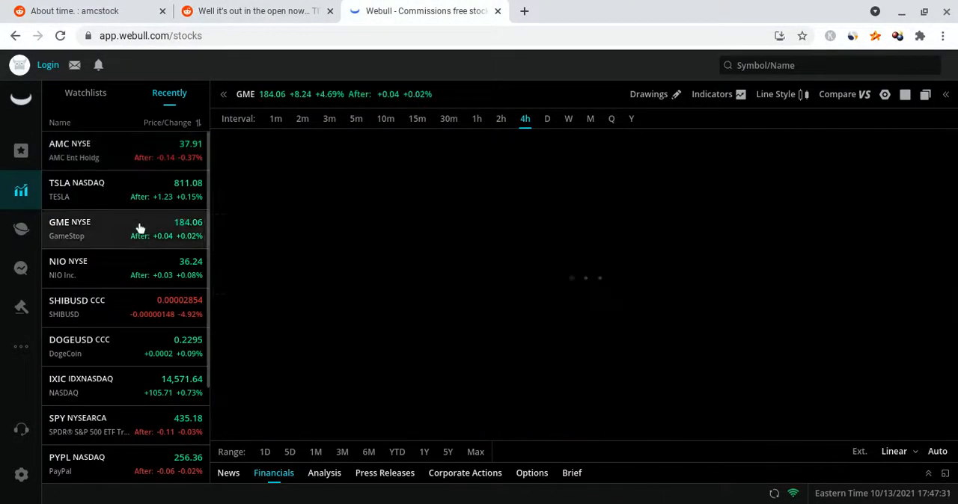
click(75, 228)
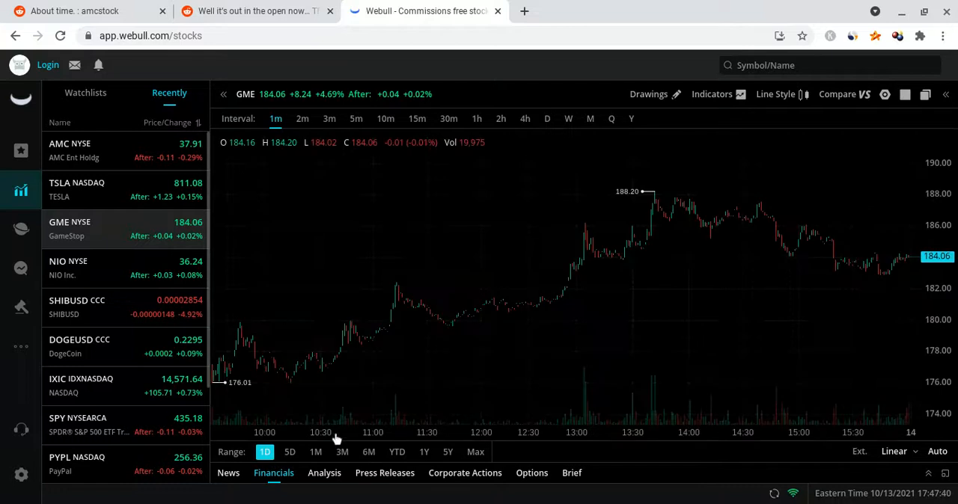
mouse_move(320, 380)
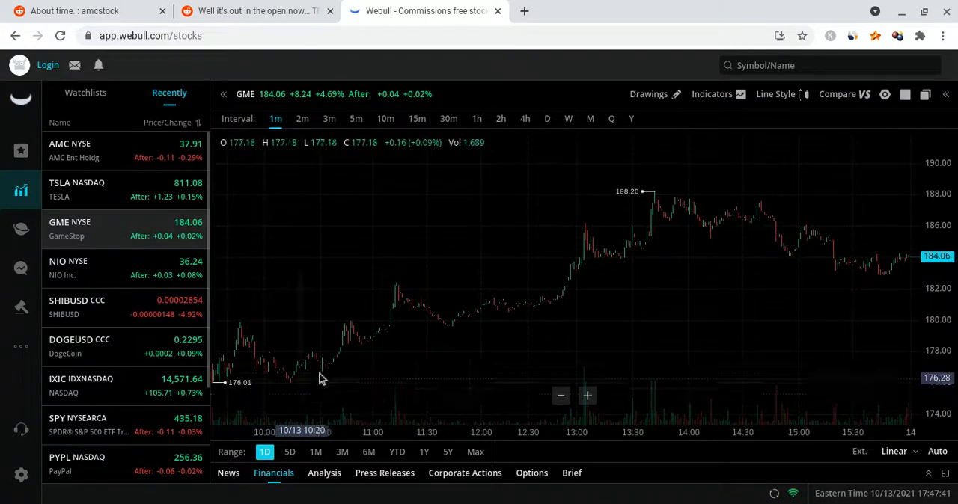
mouse_move(599, 321)
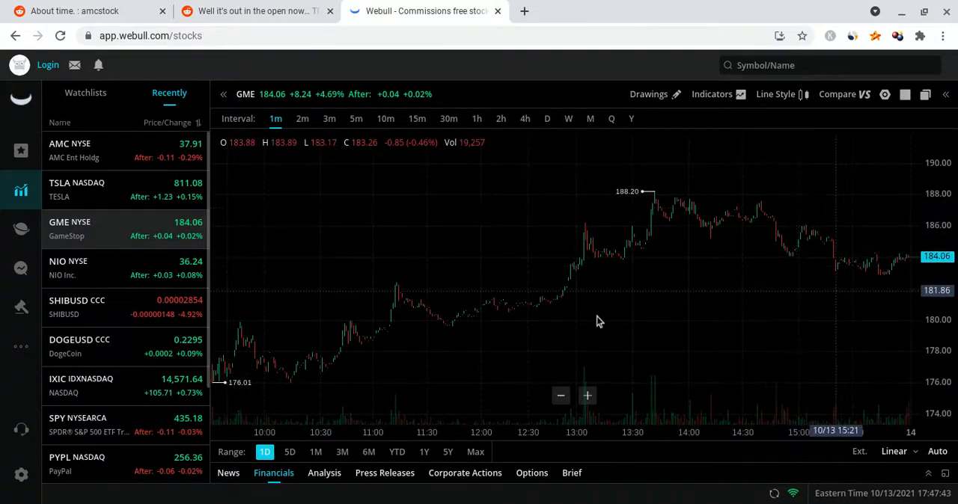
click(356, 118)
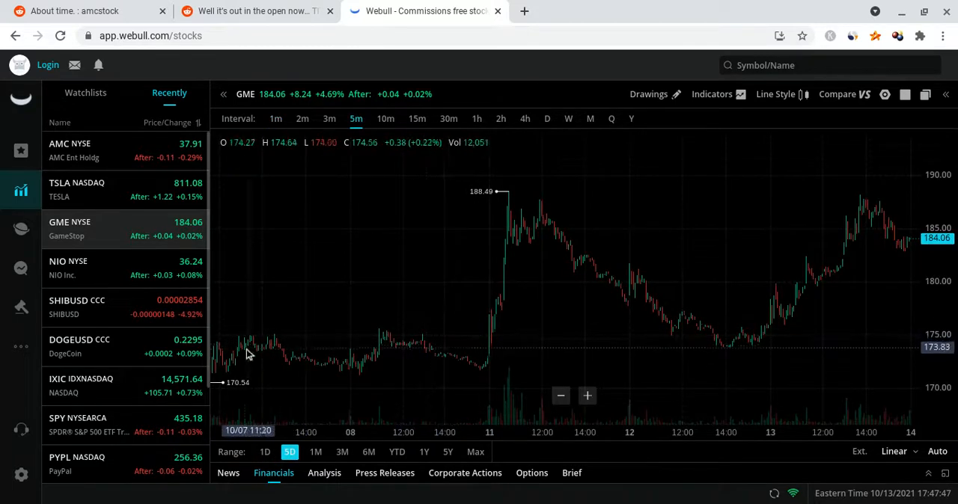
mouse_move(516, 183)
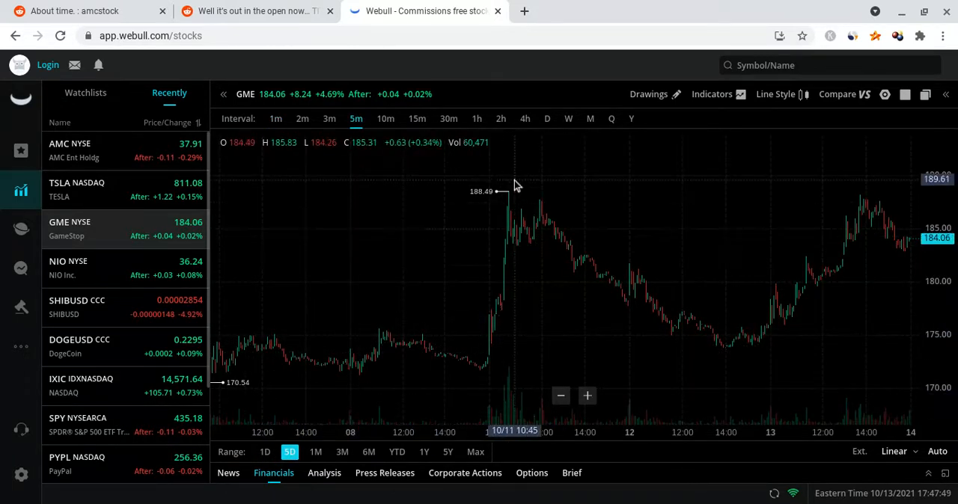
mouse_move(862, 214)
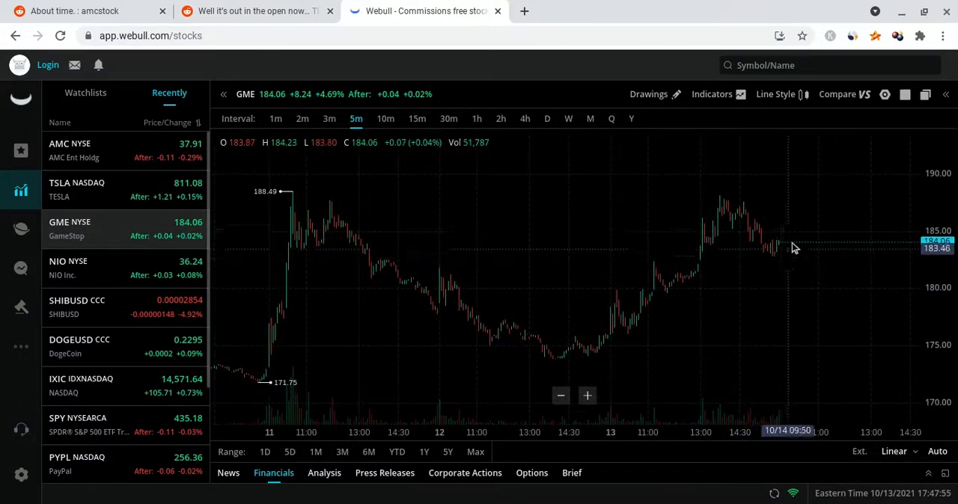
mouse_move(816, 201)
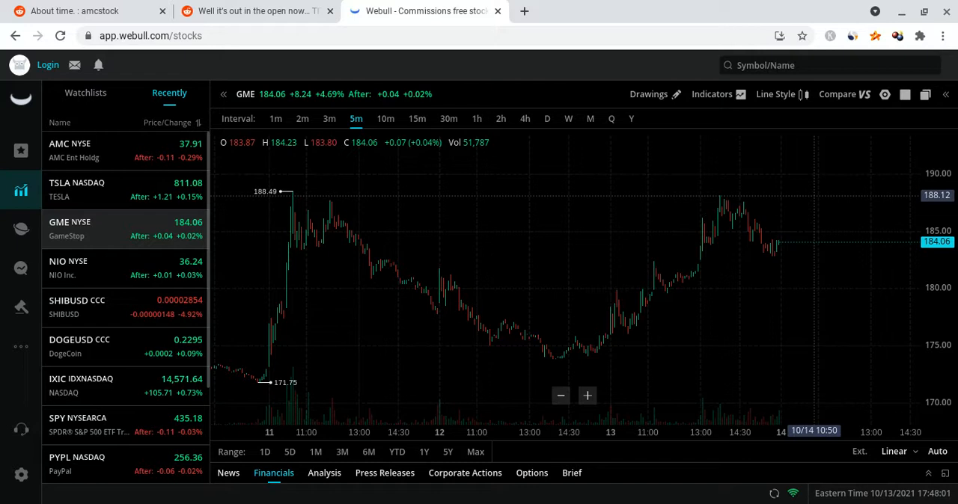
mouse_move(450, 357)
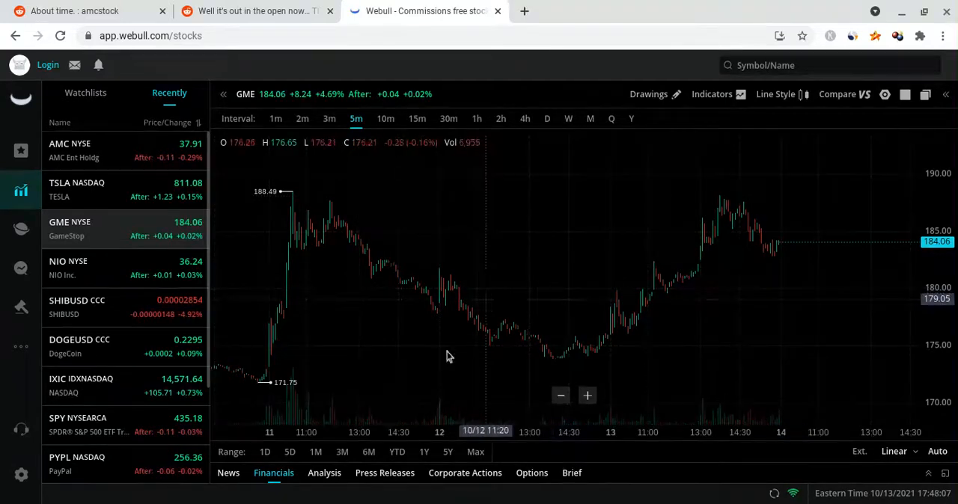
click(247, 13)
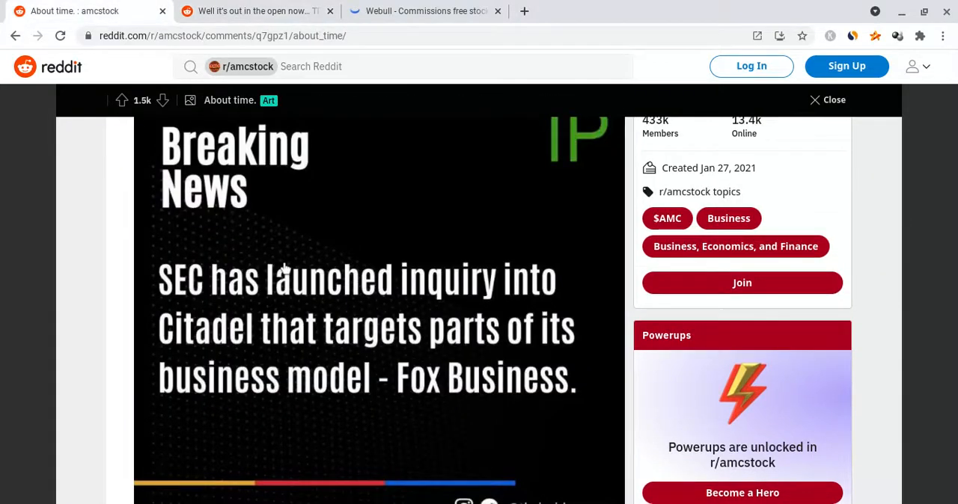
click(422, 10)
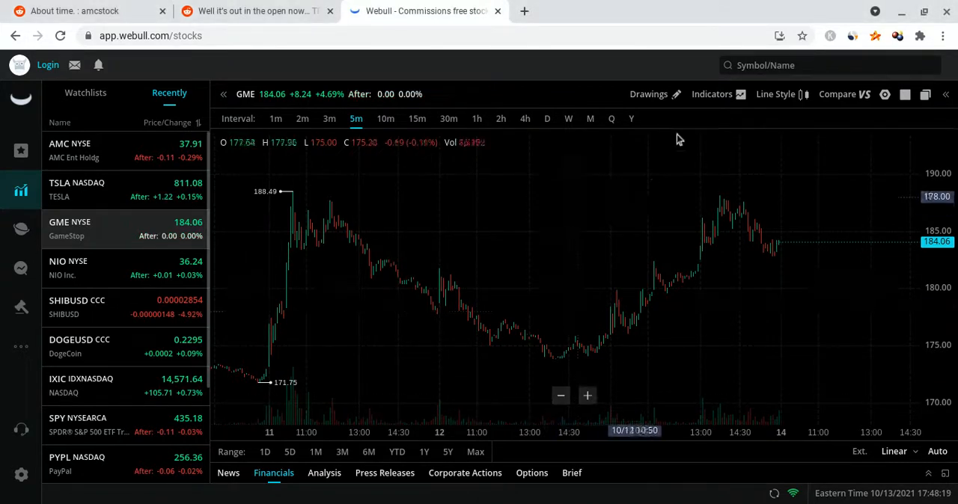
Add the RSI indicator to the GME chart and switch to the 1D range
click(712, 93)
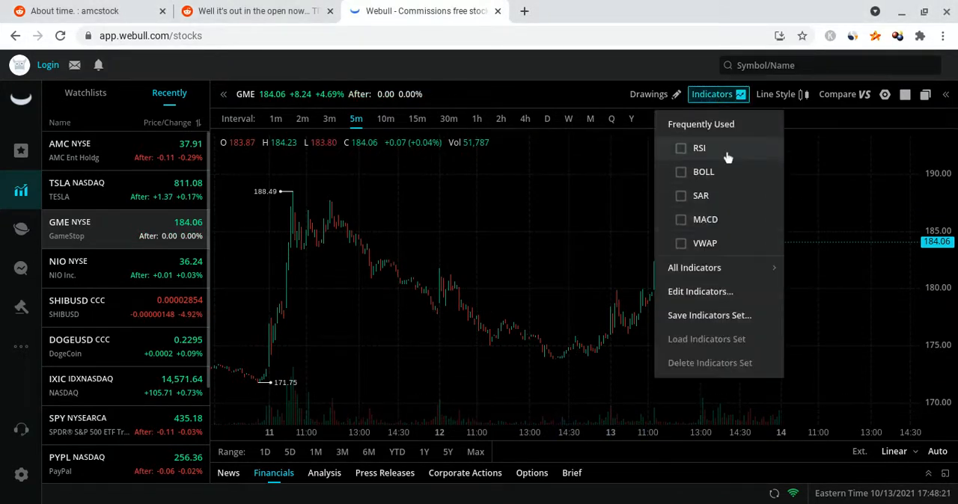
click(681, 147)
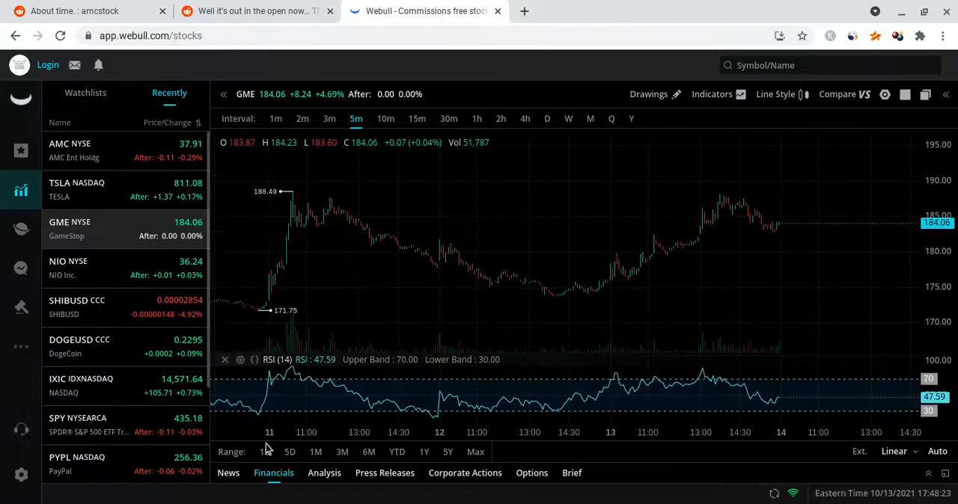
click(276, 118)
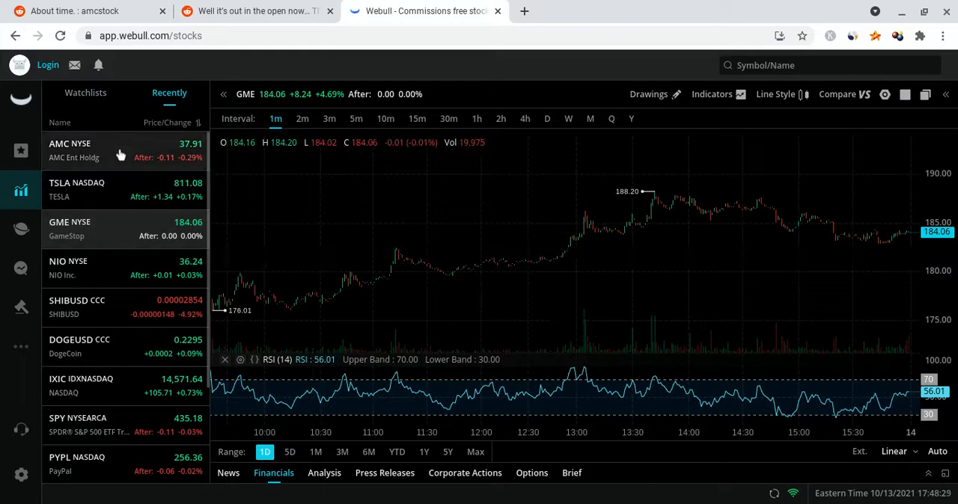
Remove the RSI indicator, leaving GME's one-day one-minute chart peaking at 188.20
click(98, 150)
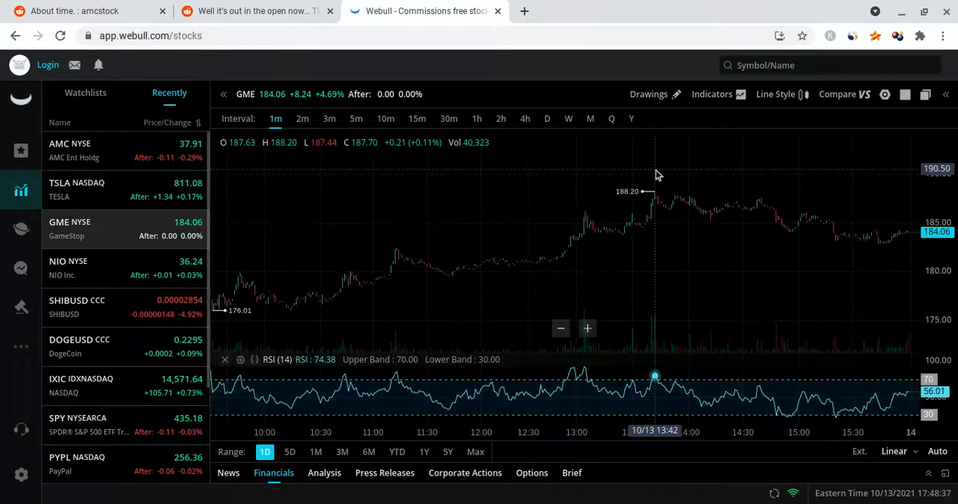
click(712, 94)
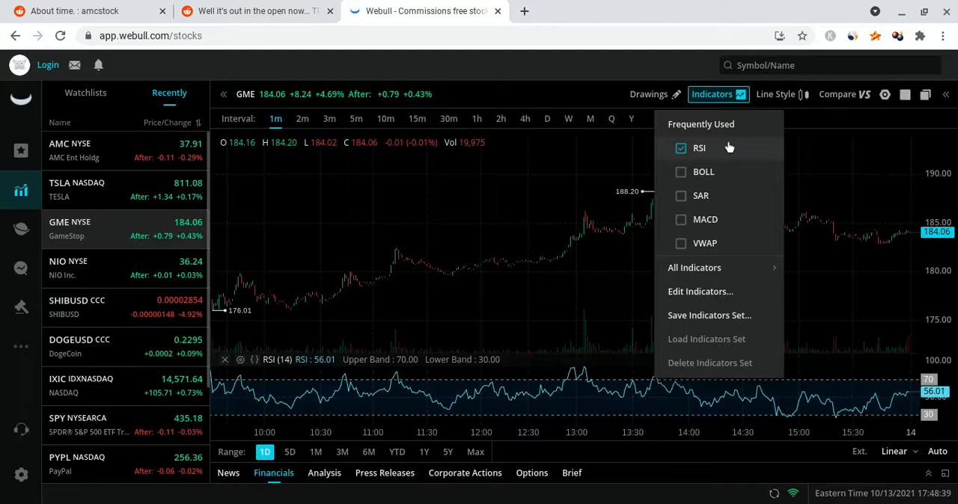
click(680, 148)
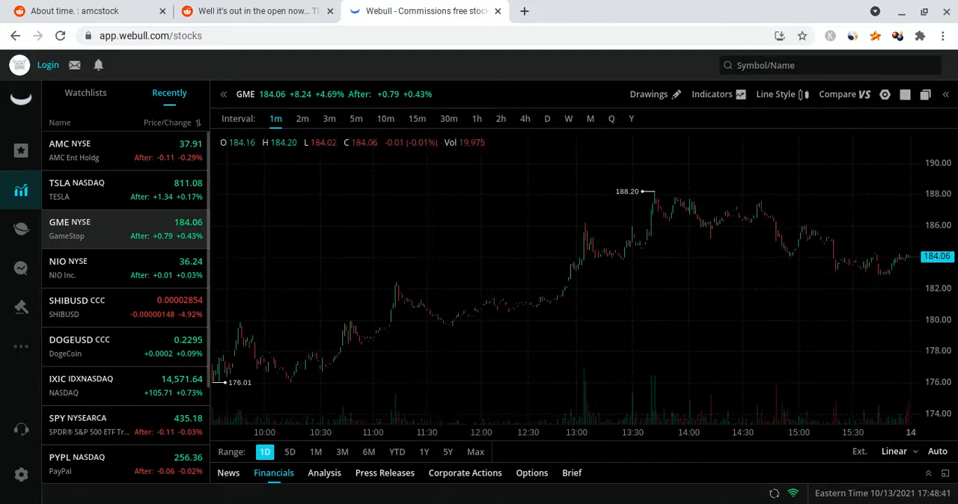